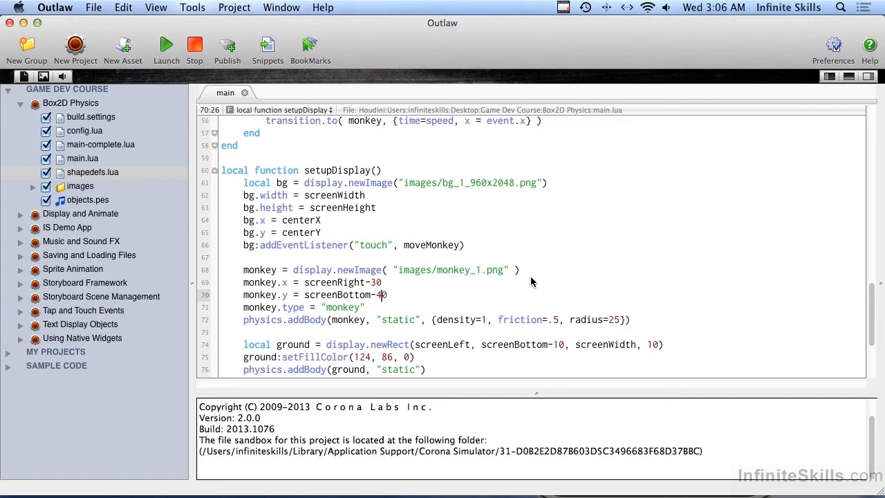
mouse_move(285, 296)
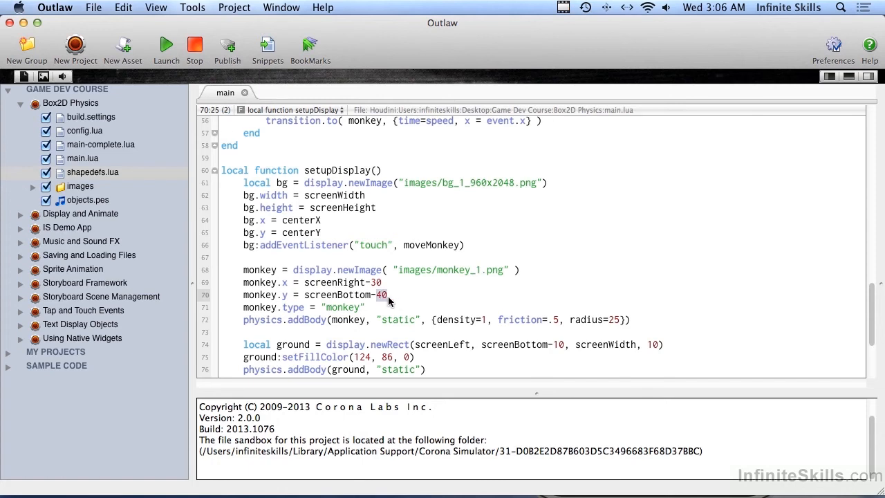
- Select the 1500 speed value, rerun the project, then scroll to the monkey's type line
scroll(up, 3)
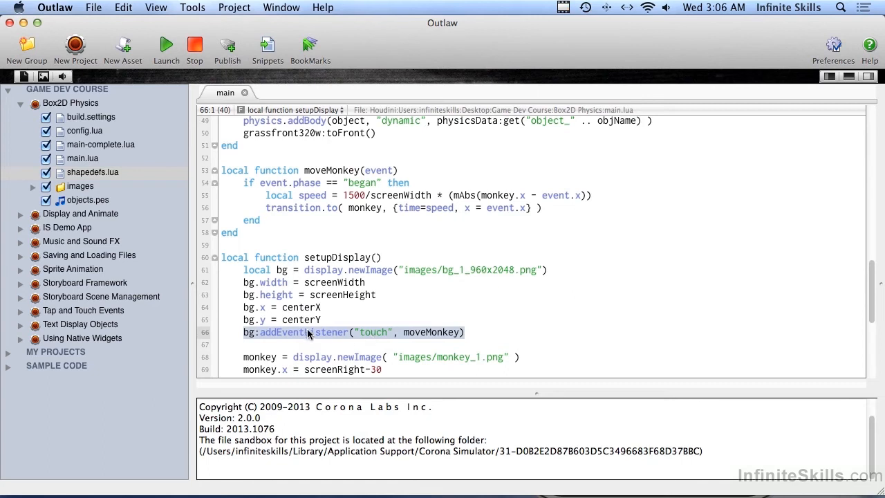
click(327, 332)
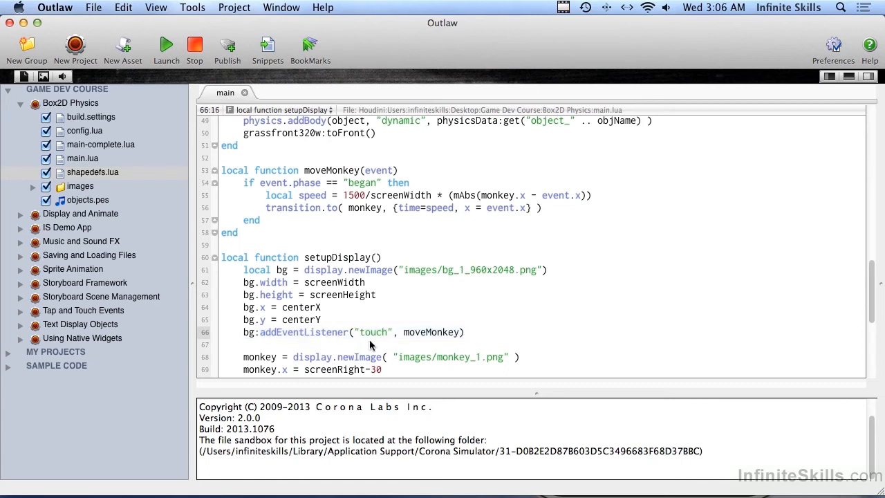
mouse_move(337, 186)
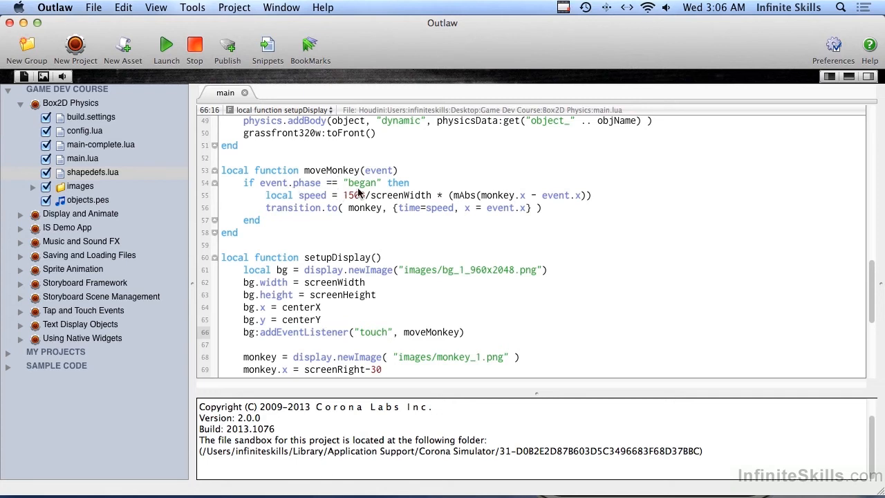
click(346, 195)
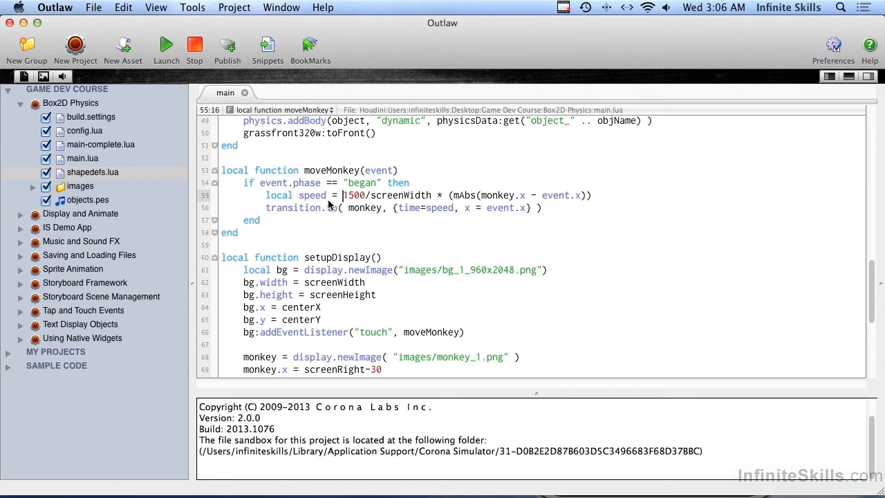
double_click(312, 195)
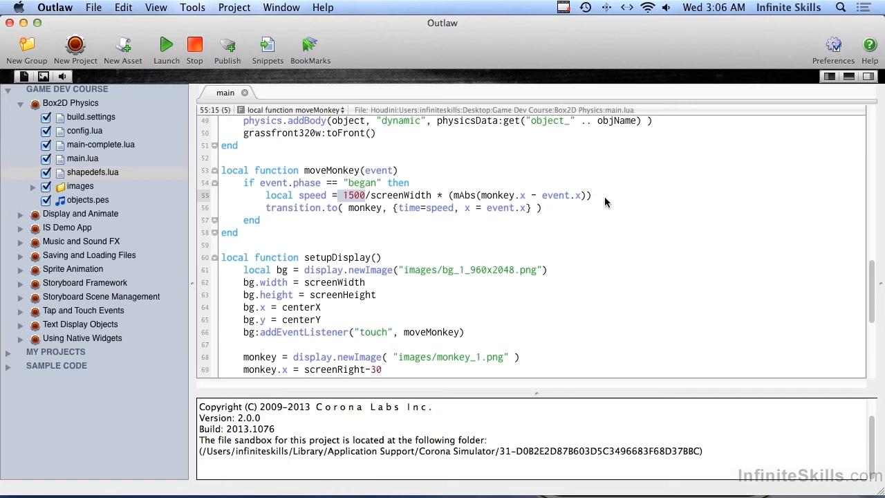
mouse_move(287, 212)
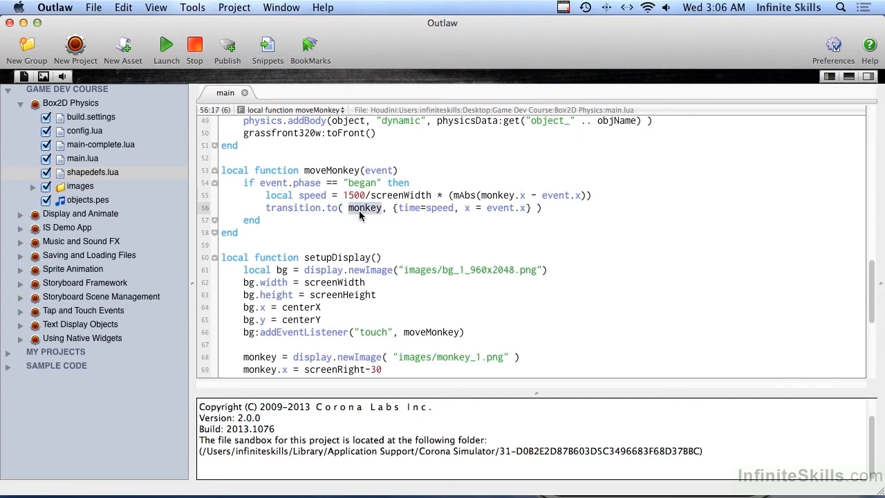
mouse_move(393, 235)
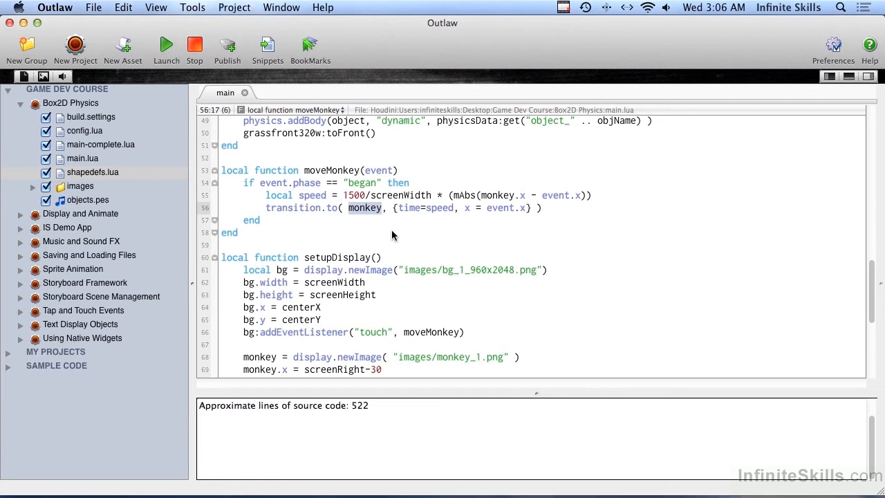
click(166, 43)
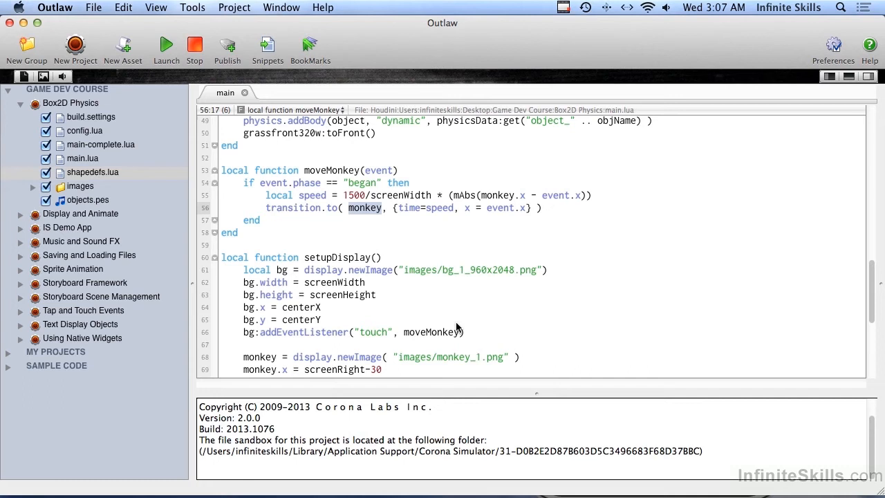
click(320, 320)
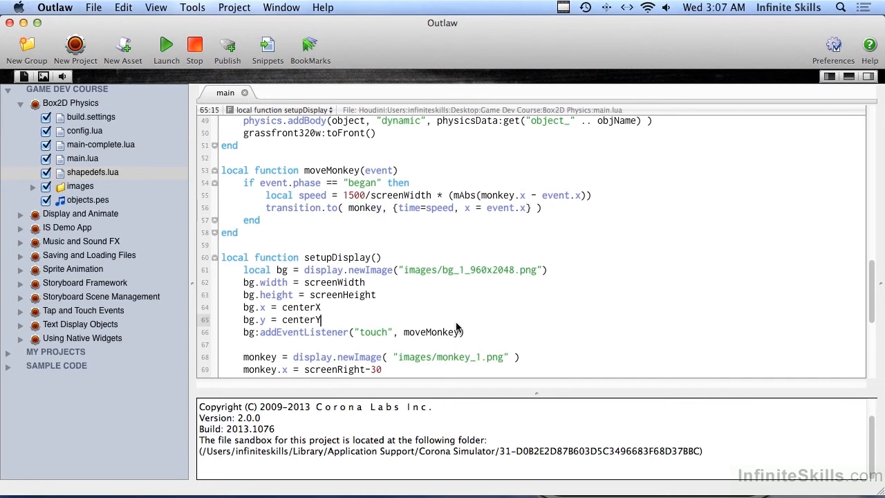
scroll(down, 3)
text(monkey.type = "monkey")
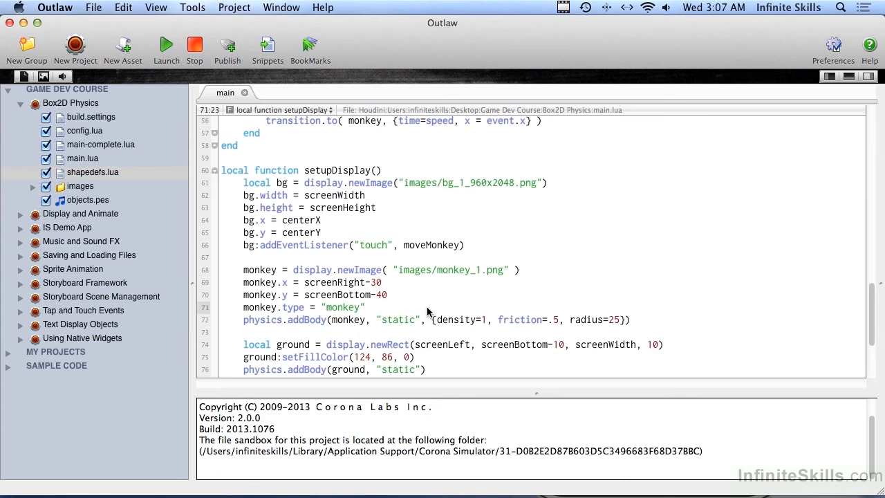
- Add monkey.collision = monkeyCollision on a new line after monkey.type
click(365, 307)
text(mon)
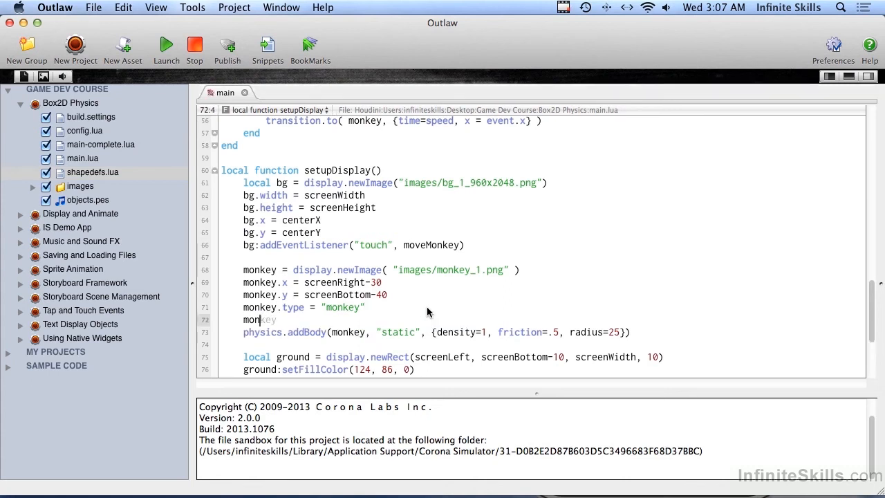
text(.collision)
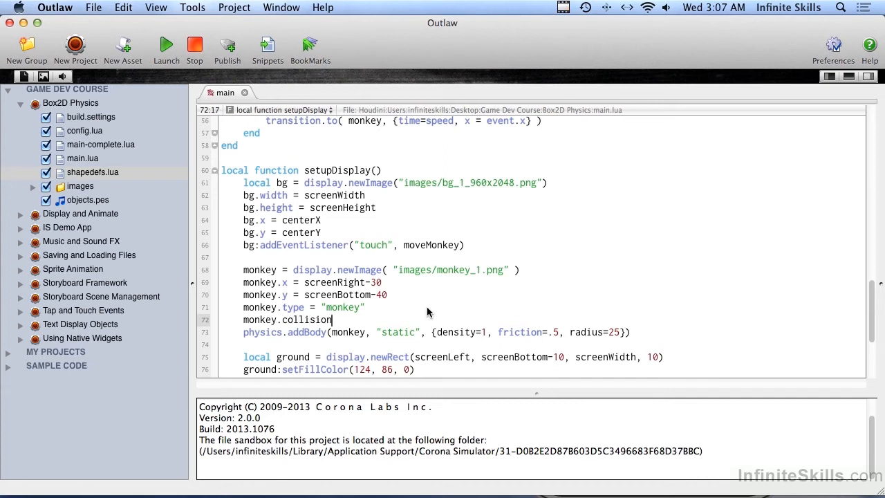
text(= monkey)
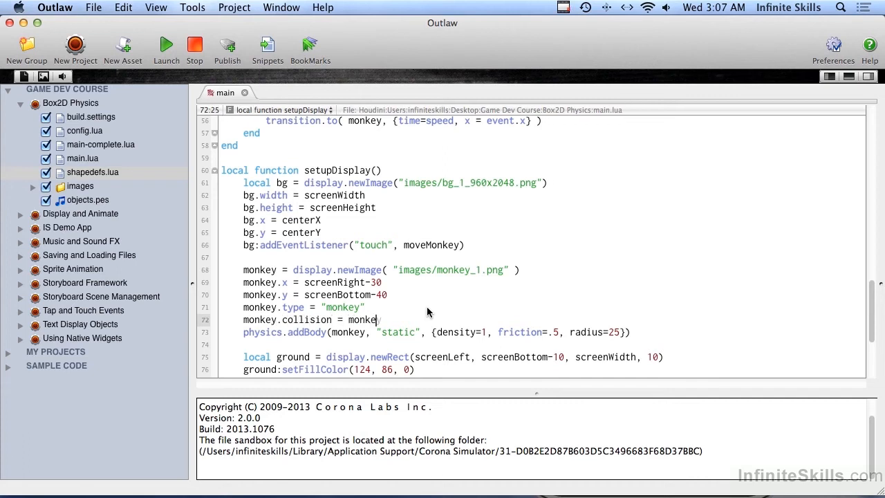
text(yCollision)
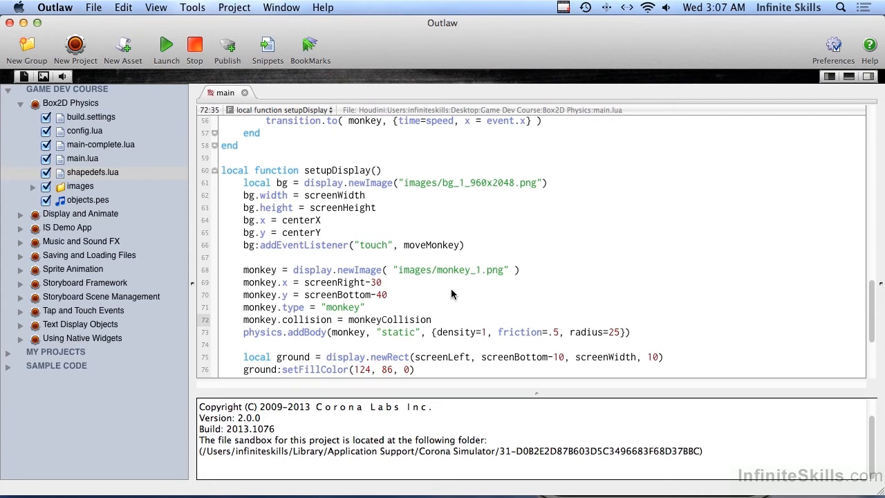
- Add monkey:addEventListener("collision", monkey) on the following line
click(432, 319)
text(m)
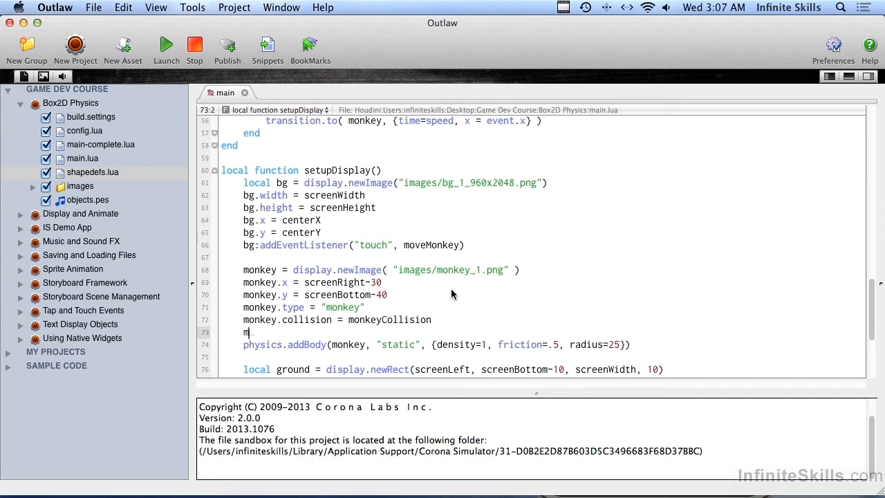
text(onkey:a)
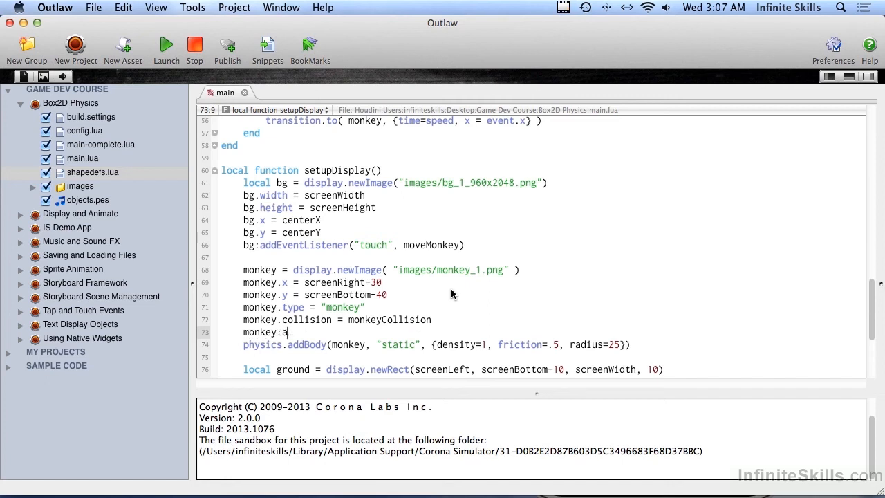
text(ddEventListener()
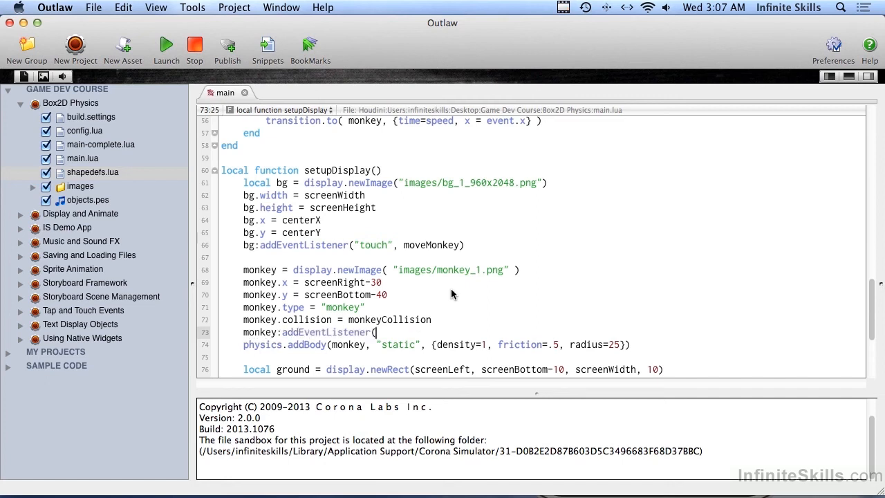
text(")
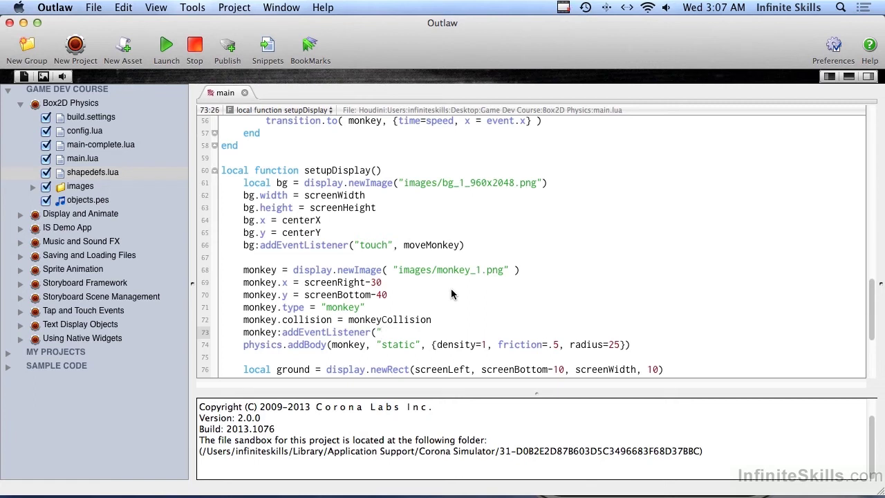
text(collision)
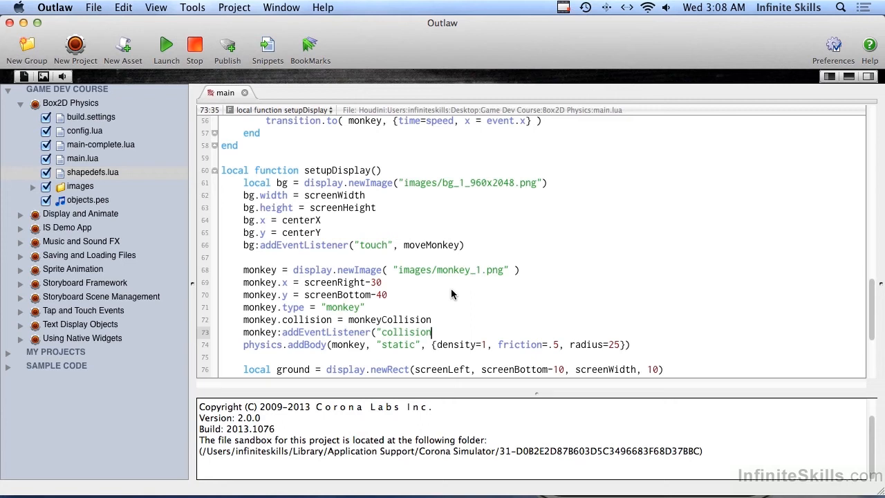
text(",)
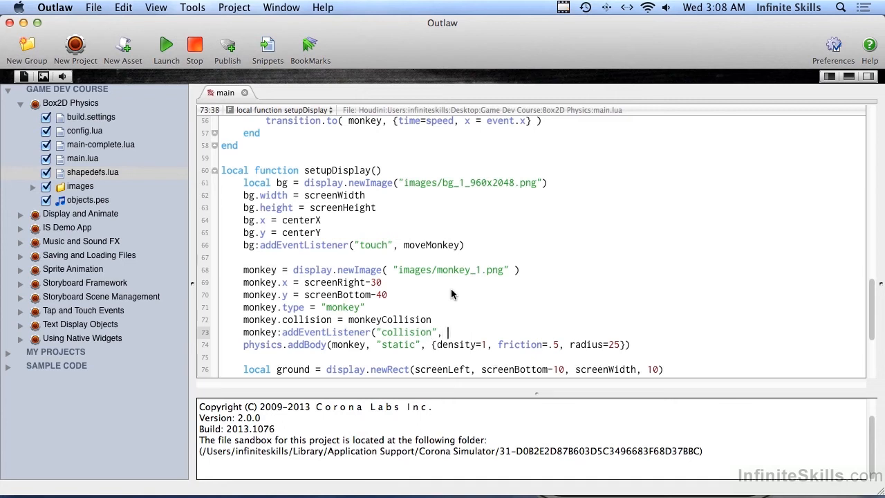
text(monkey)
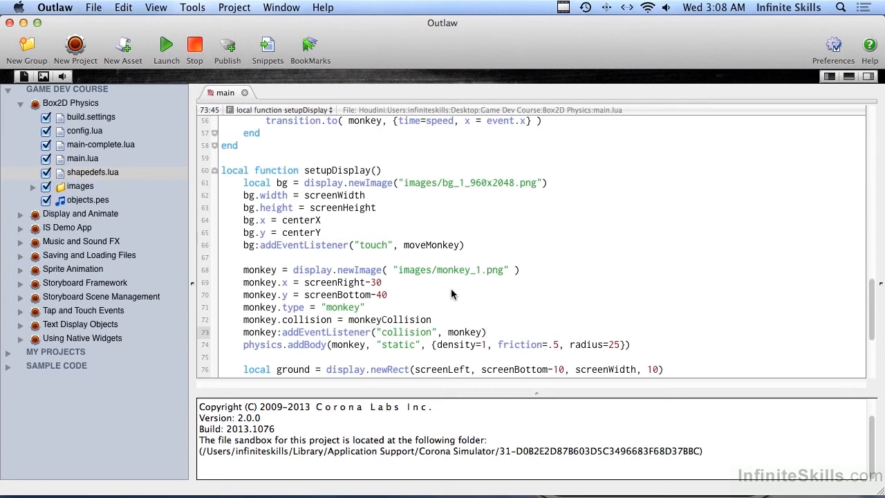
mouse_move(479, 347)
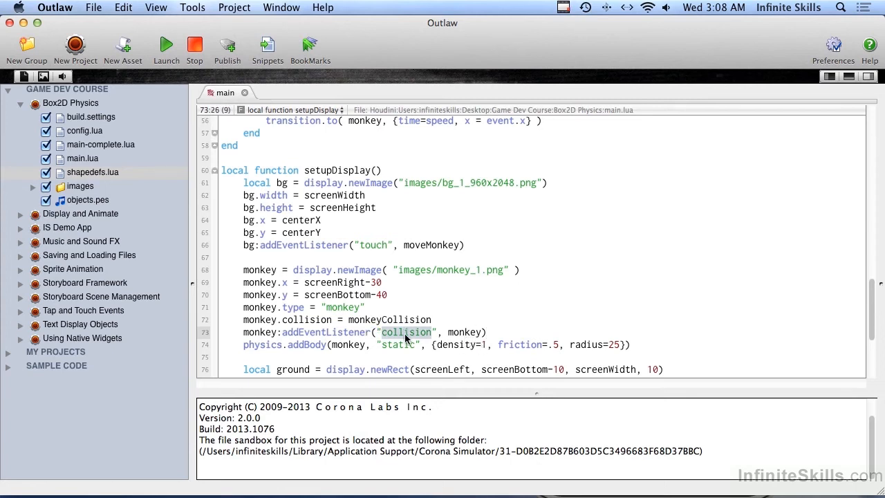
click(264, 319)
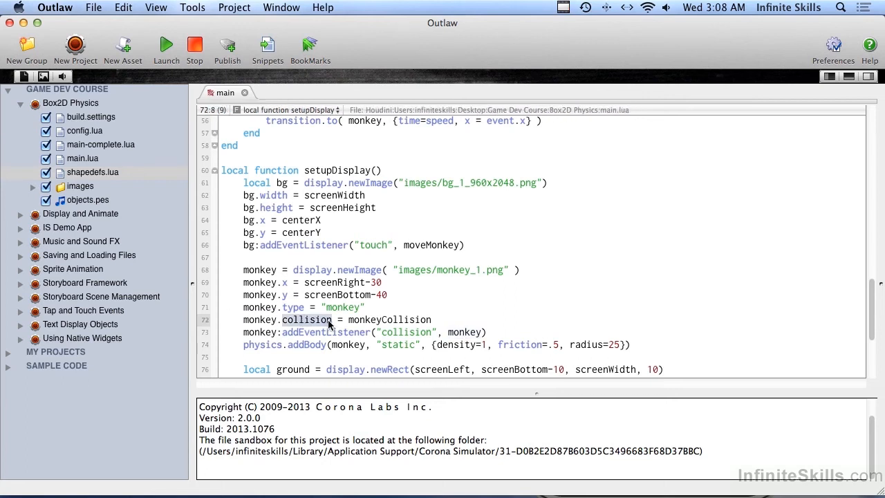
mouse_move(412, 340)
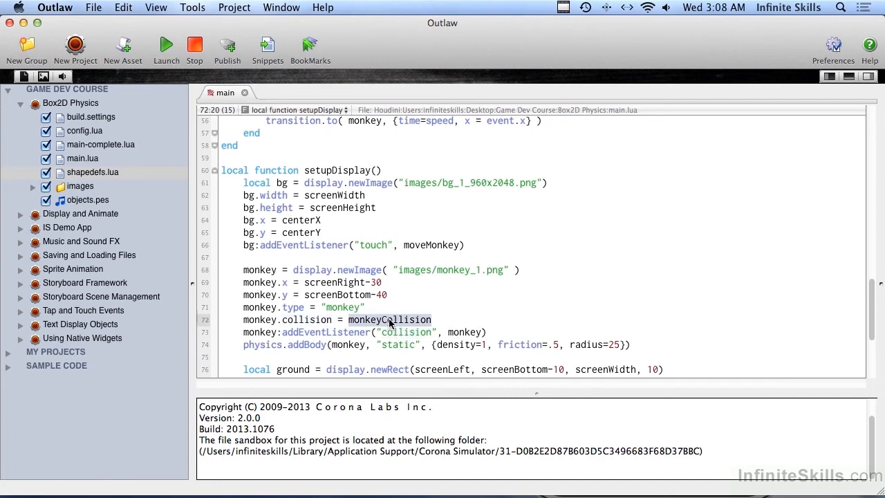
mouse_move(425, 327)
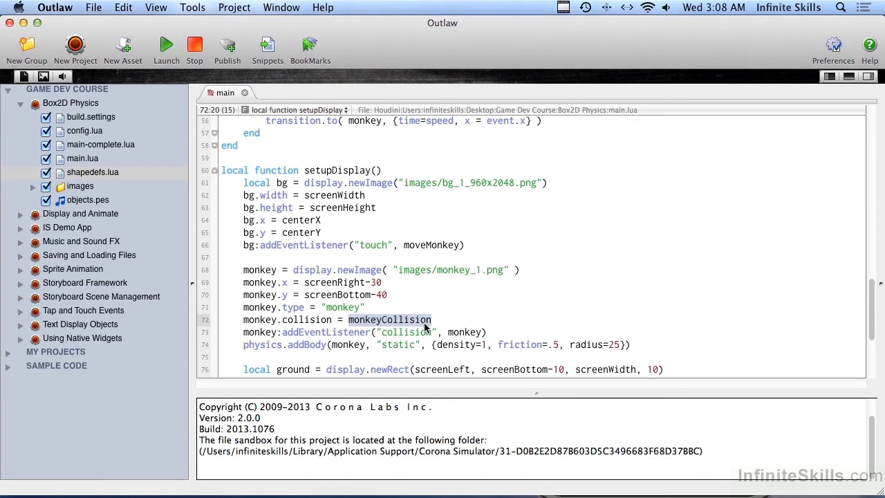
- Write the header local function monkeyCollision(self, event) above setupDisplay
click(330, 171)
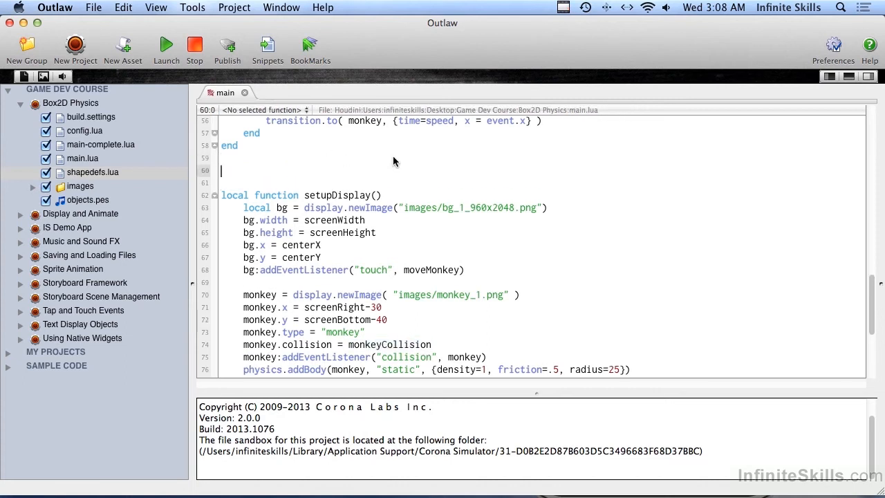
text(local function)
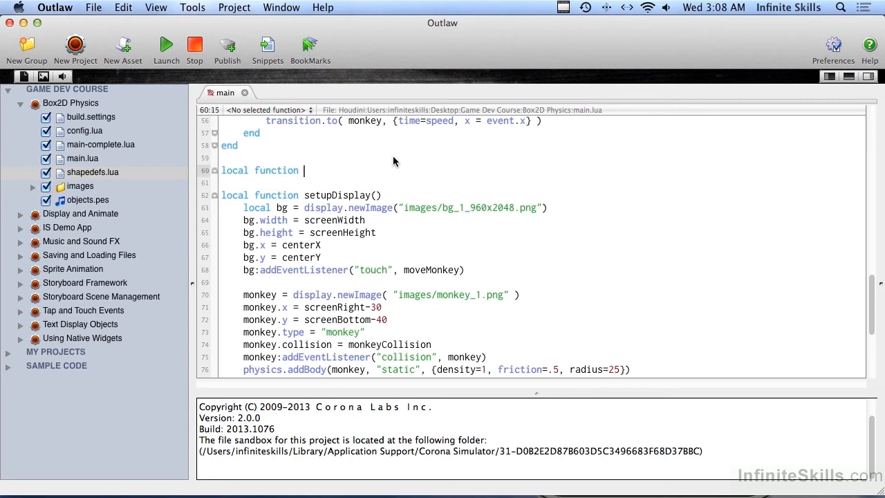
text(monkeyCollision)
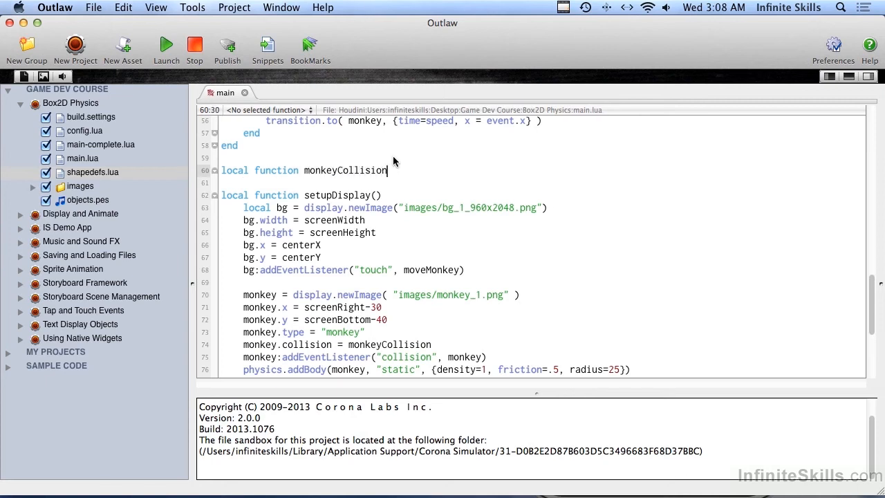
text((self)
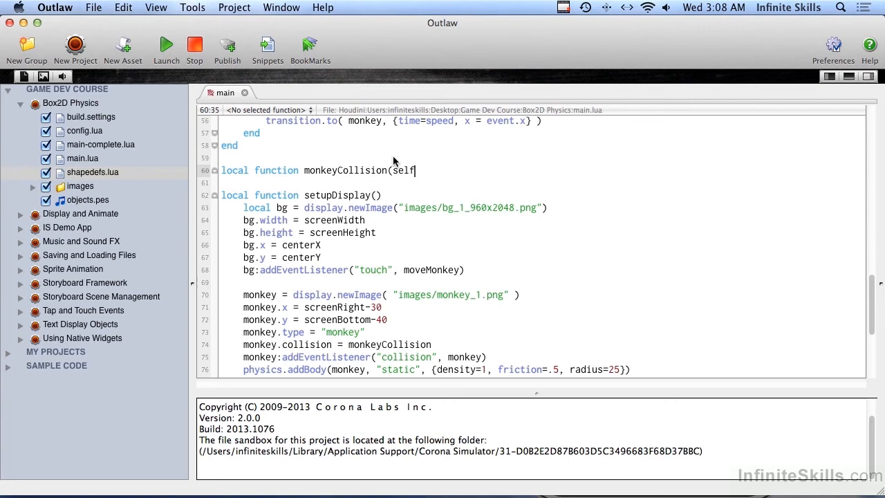
text(,)
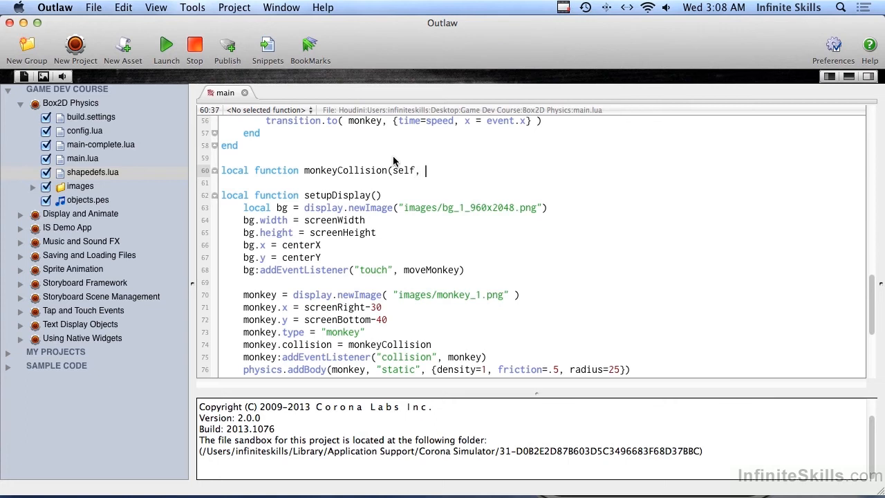
text(event)
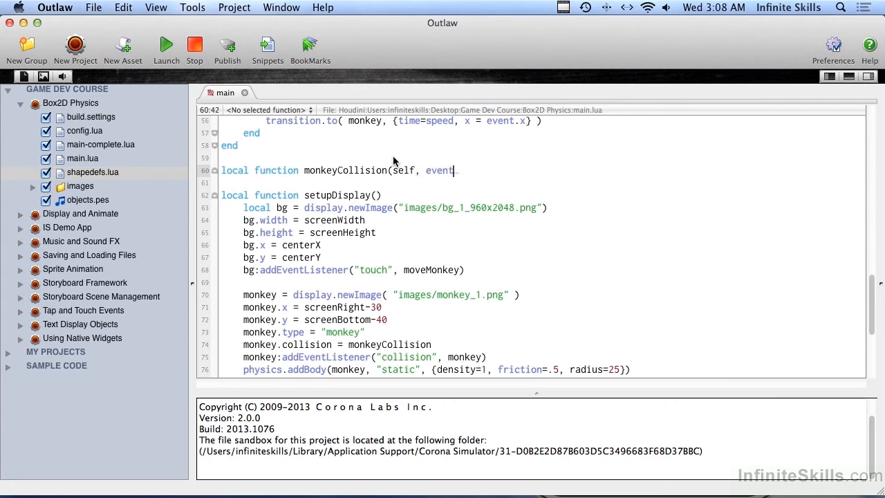
text())
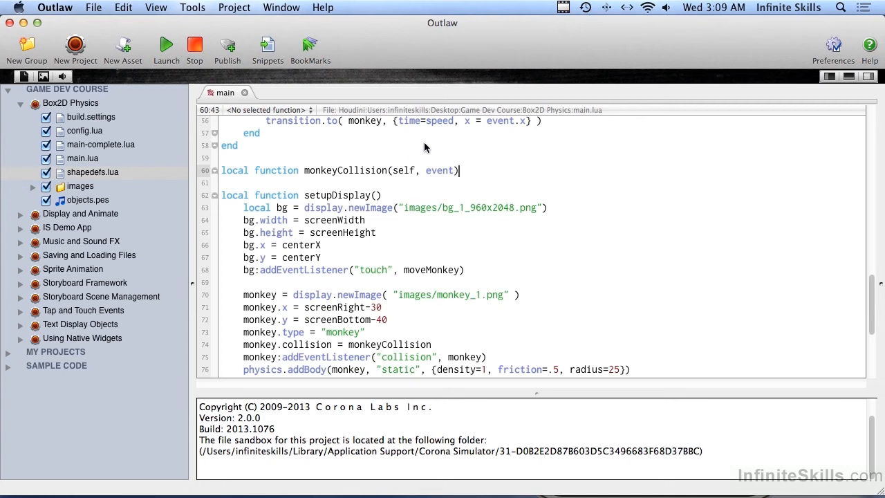
key(Return)
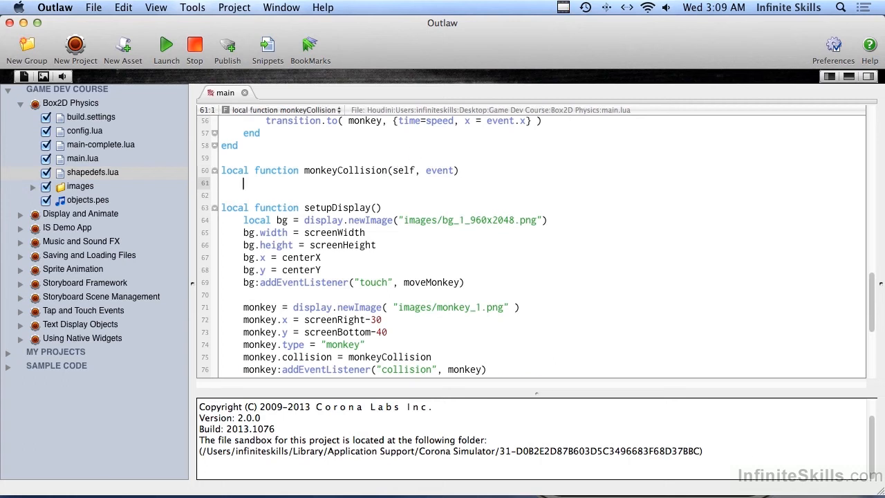
- In the function body, print "foo" when event.phase == "began"
click(166, 44)
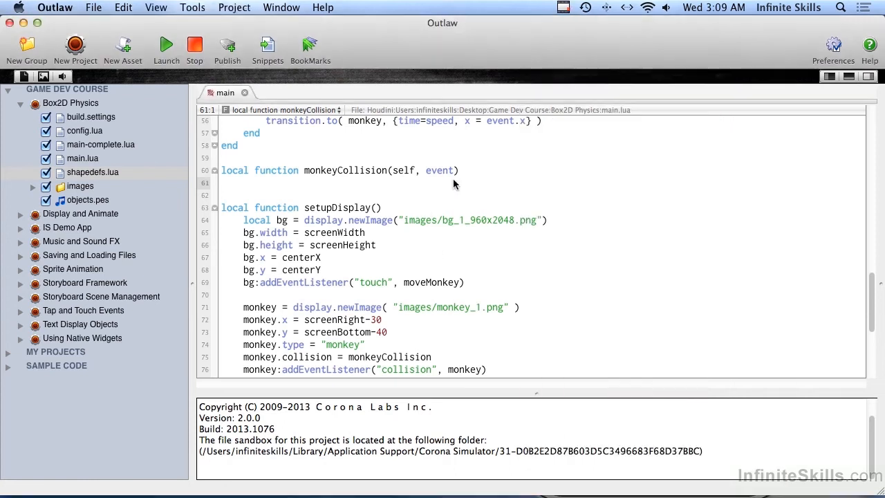
mouse_move(480, 185)
text(if event.phase == "be)
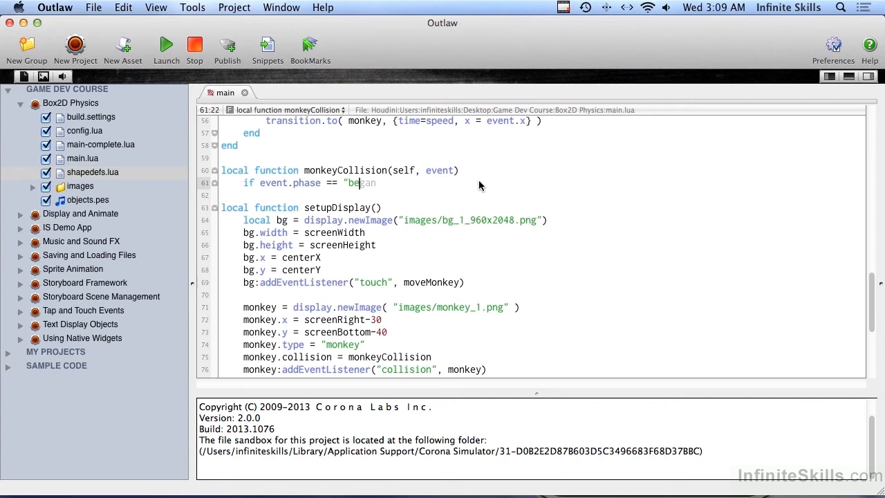
text(gan")
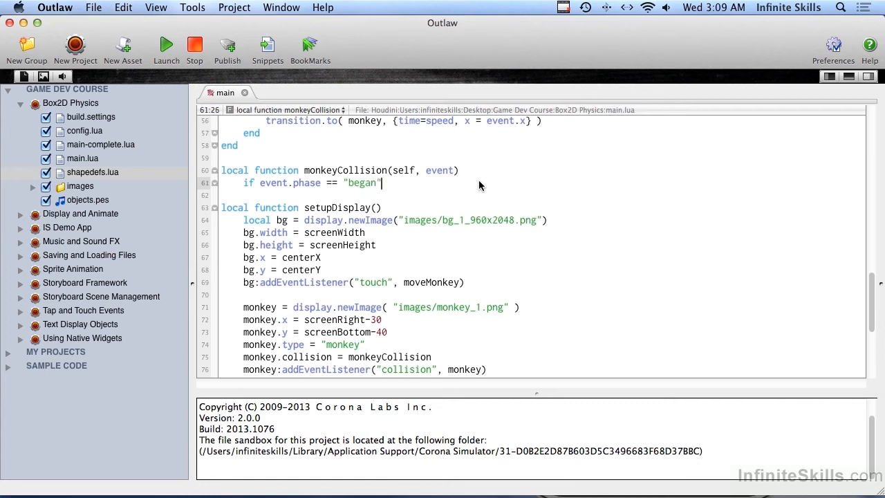
text(then)
text(prin)
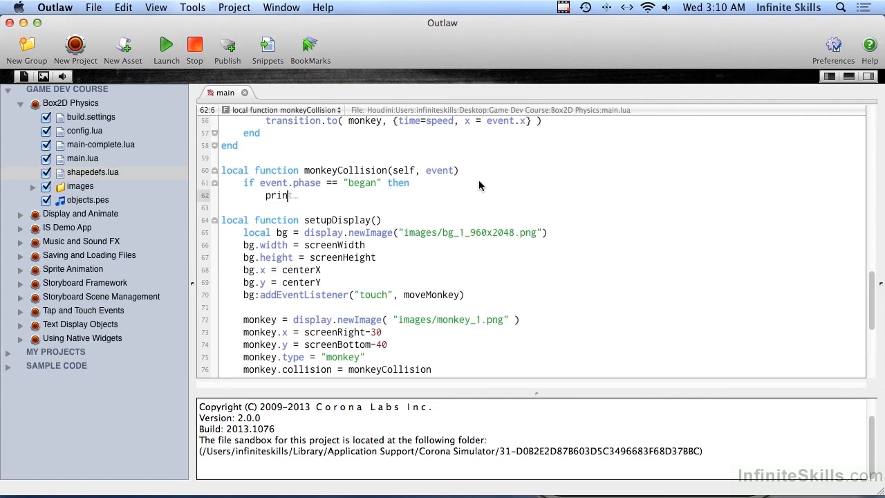
text(("foo")
text(end)
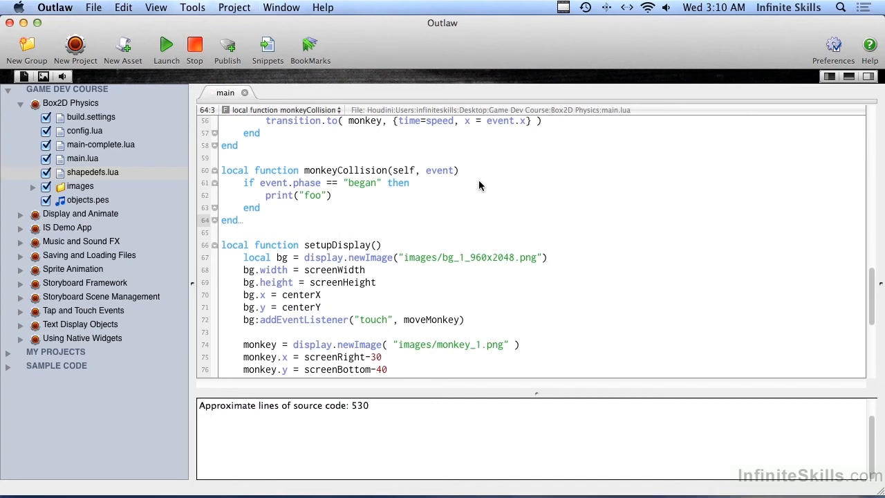
- Run the project in Corona Simulator, watch "foo" print on collisions, then stop it
click(166, 45)
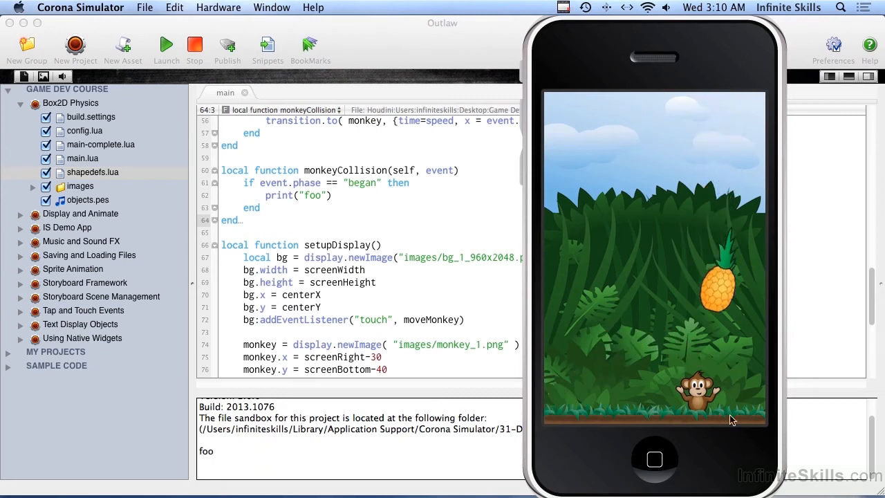
click(722, 387)
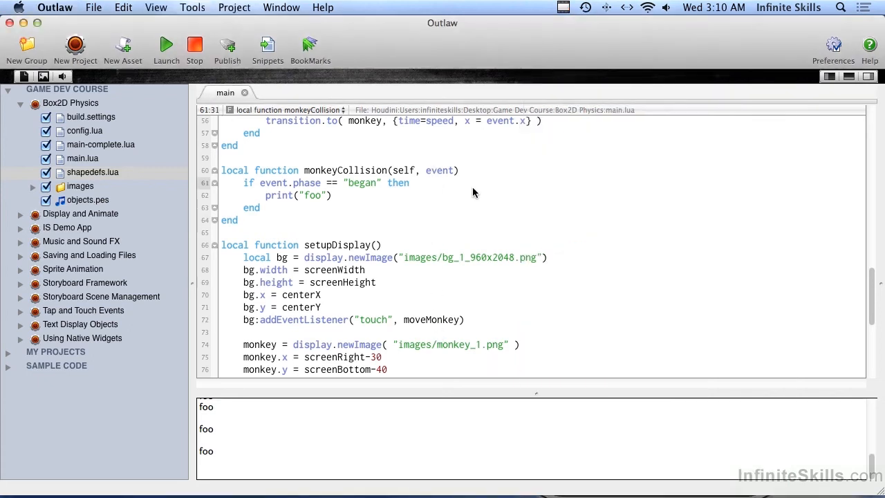
- Add an if checking event.target.type == "monkey" and event.other.type == "food"
key(Return)
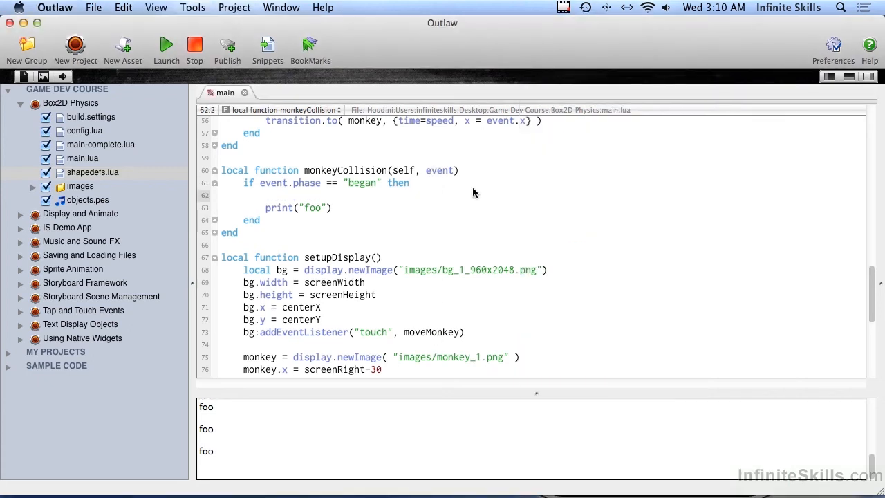
click(266, 195)
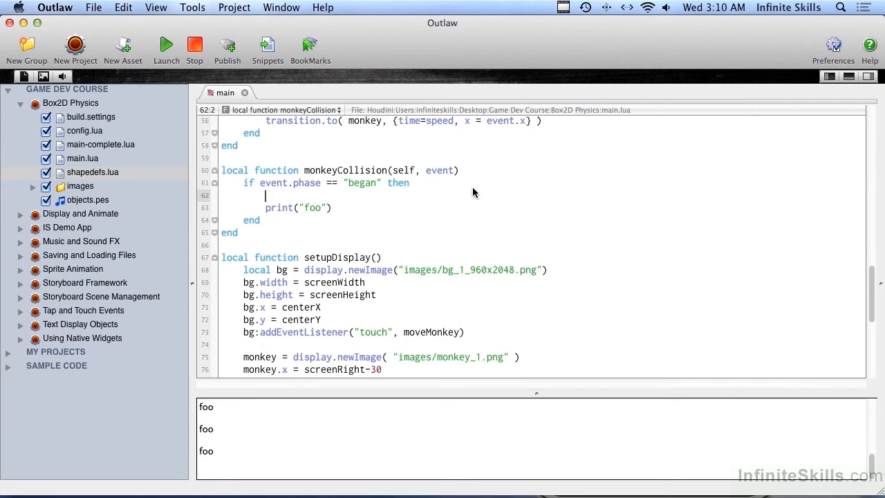
text(if event.)
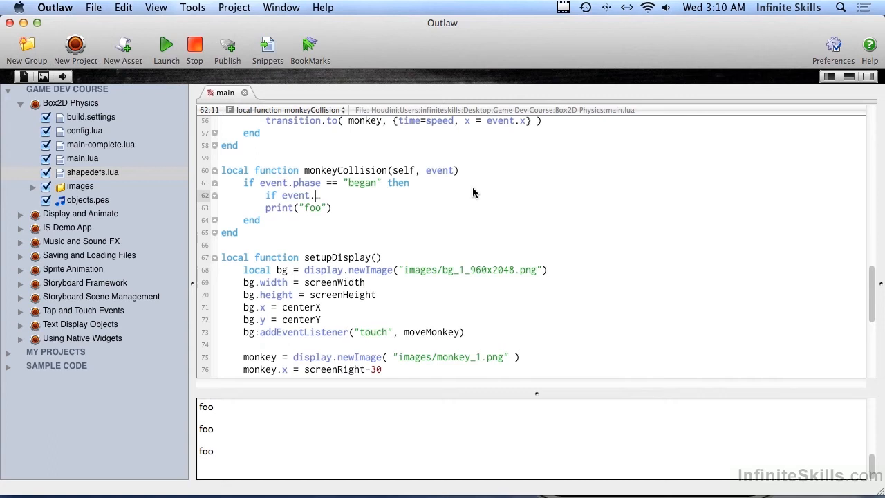
text(tareg)
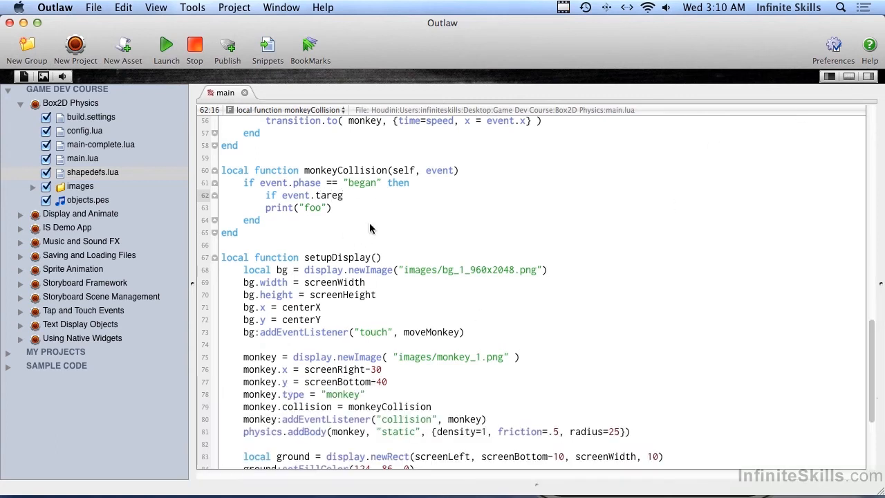
text(t)
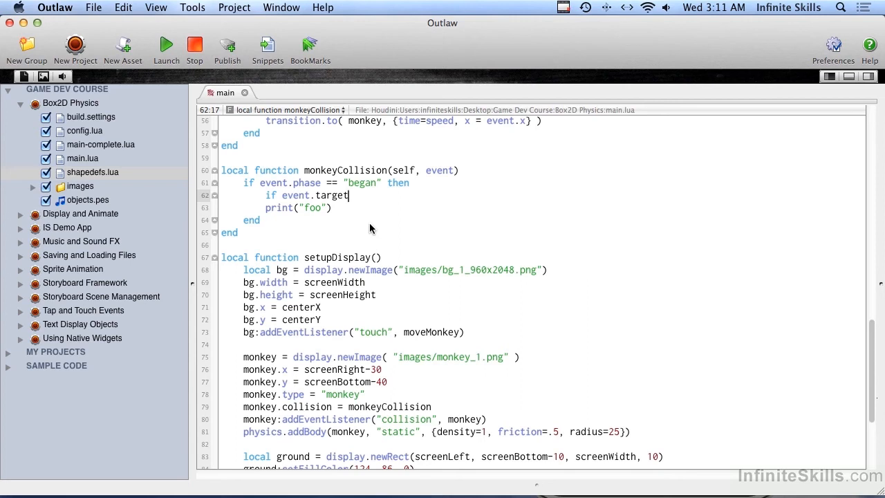
text(ty)
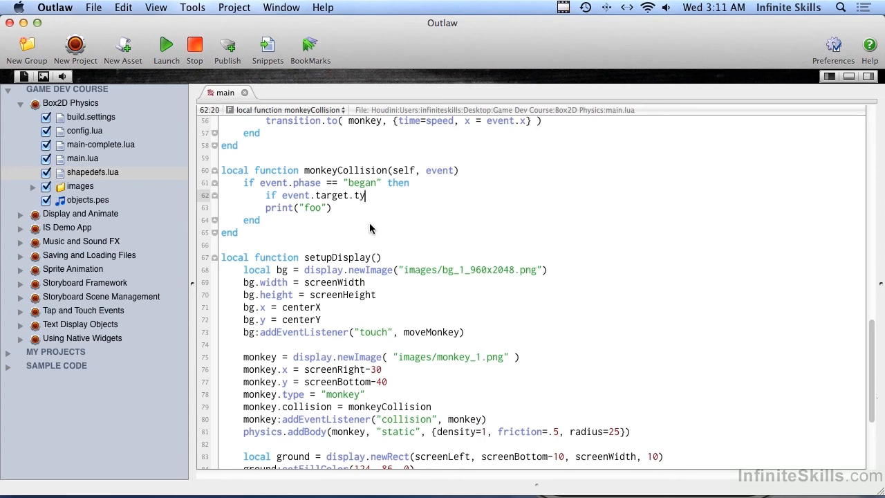
text(pe == "m)
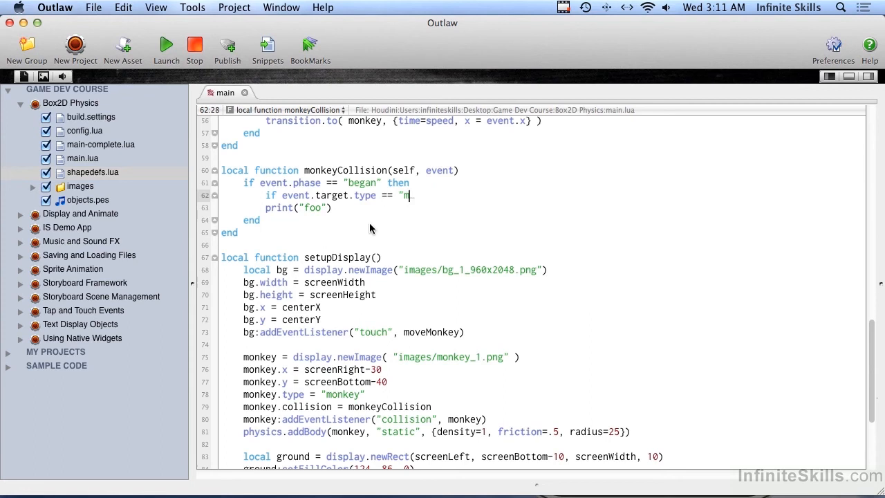
text(onkey")
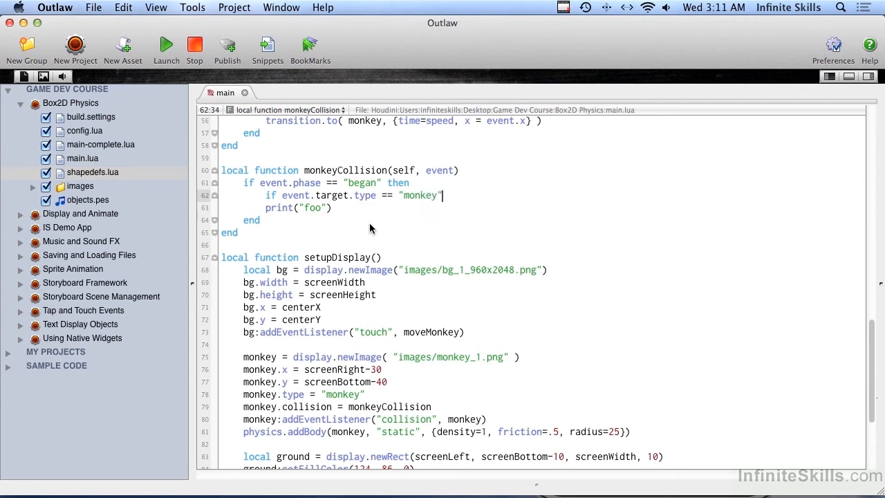
text(a)
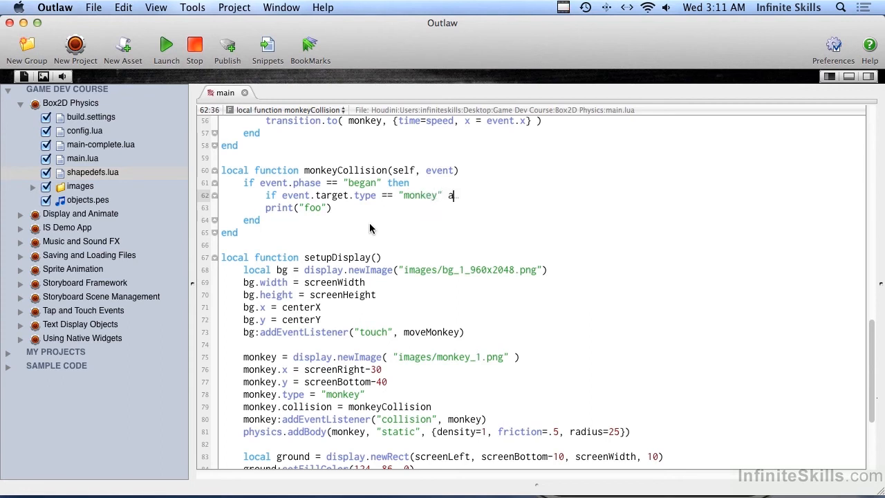
text(nd event.)
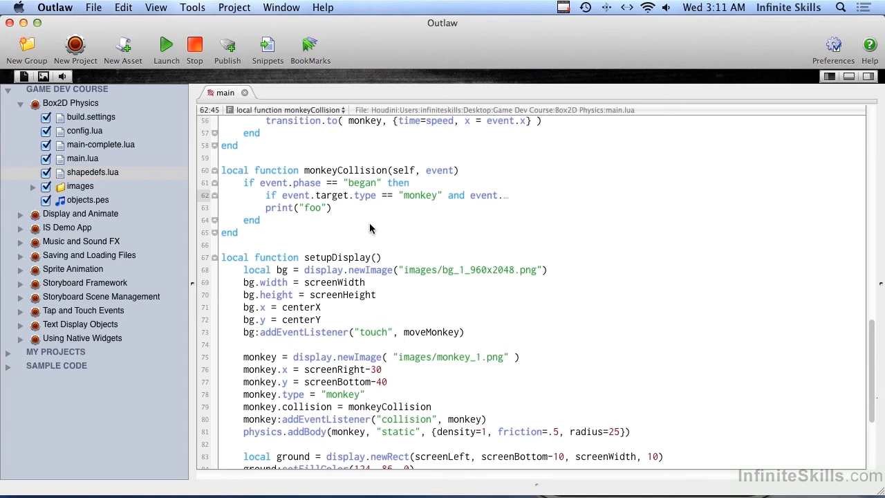
text(other)
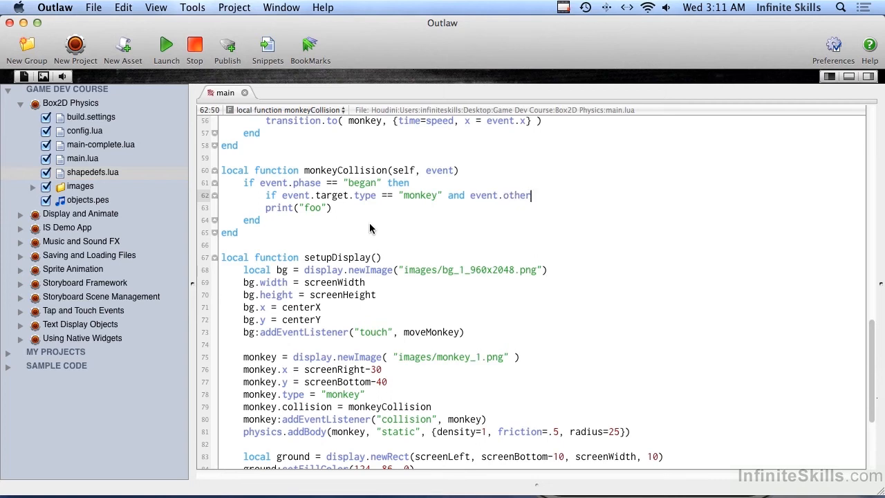
text(.)
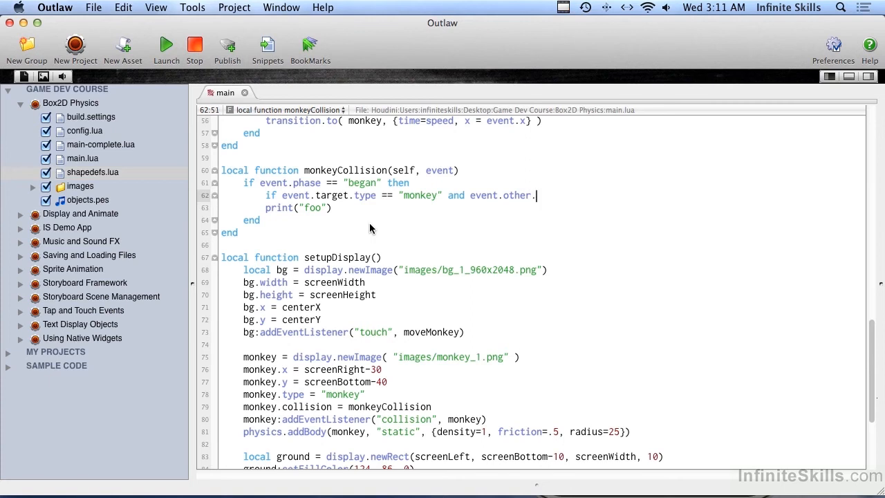
text(type == :)
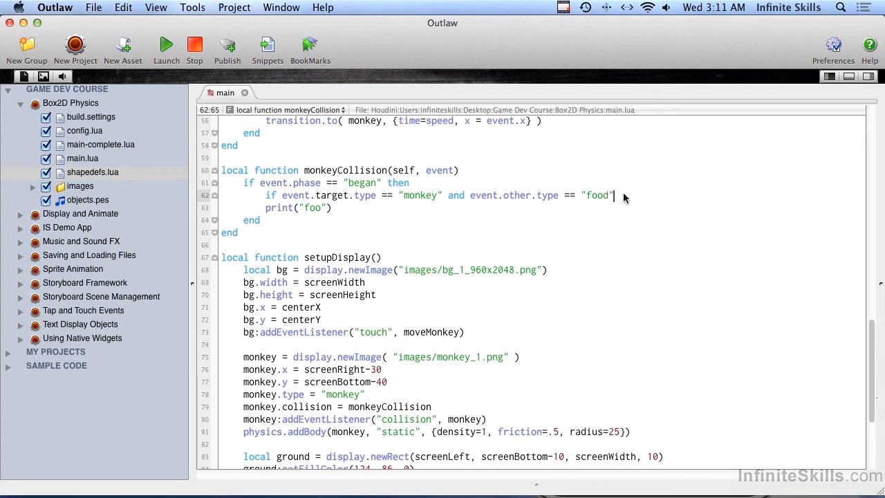
mouse_move(650, 201)
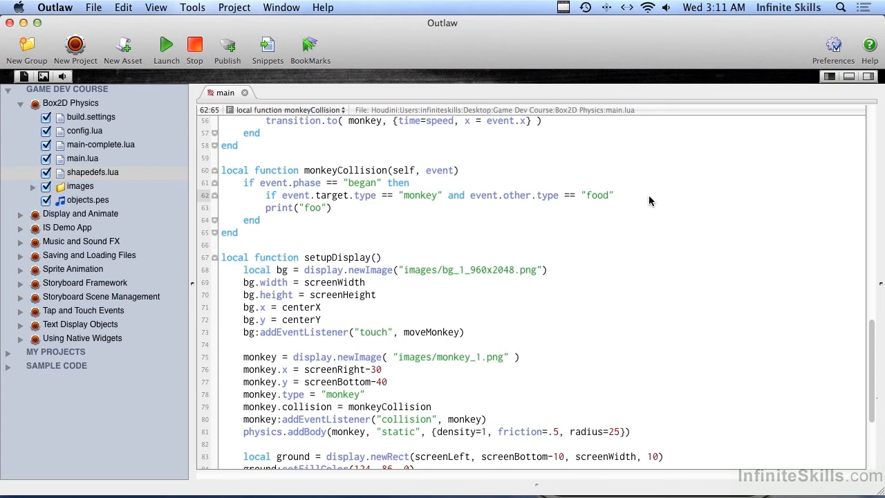
- Print "chomp!" on a match and "ow!" otherwise, then run the project
text(then)
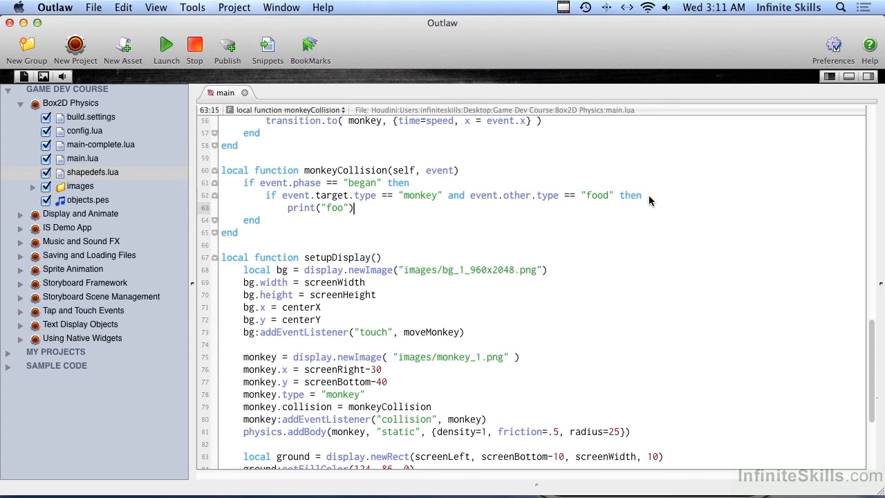
text(chomp)
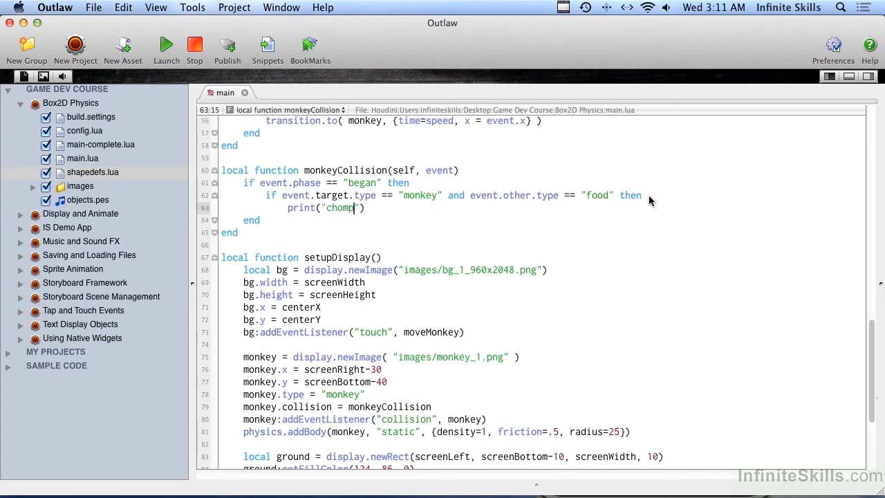
text(else)
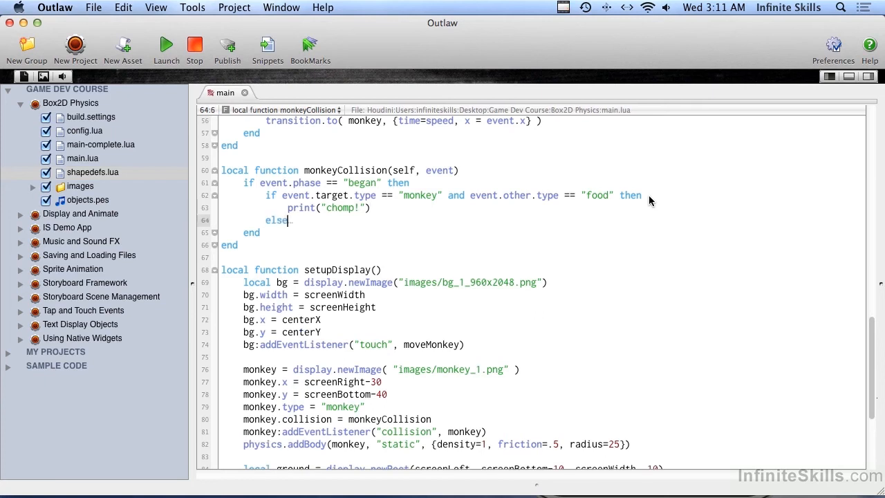
text(print)
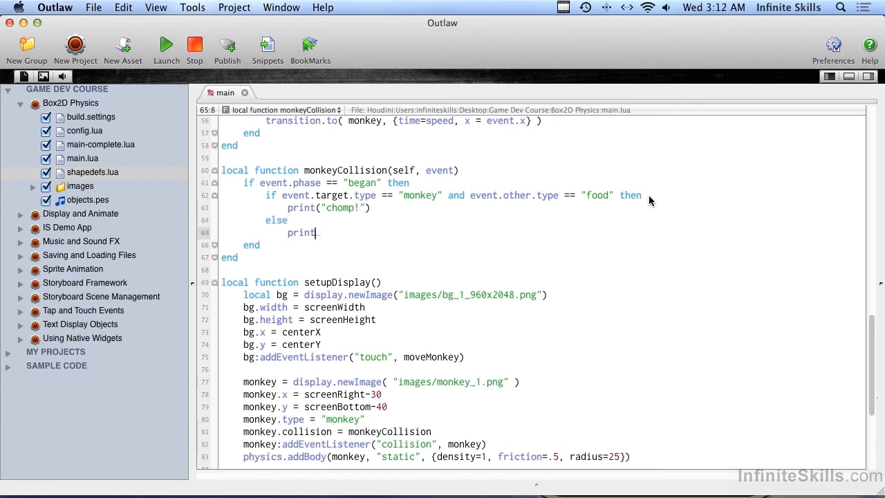
text(("ow!"))
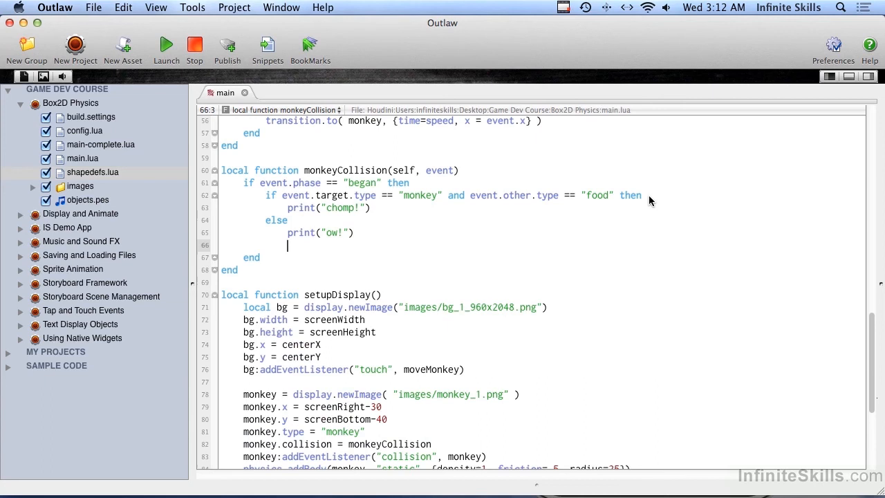
click(166, 45)
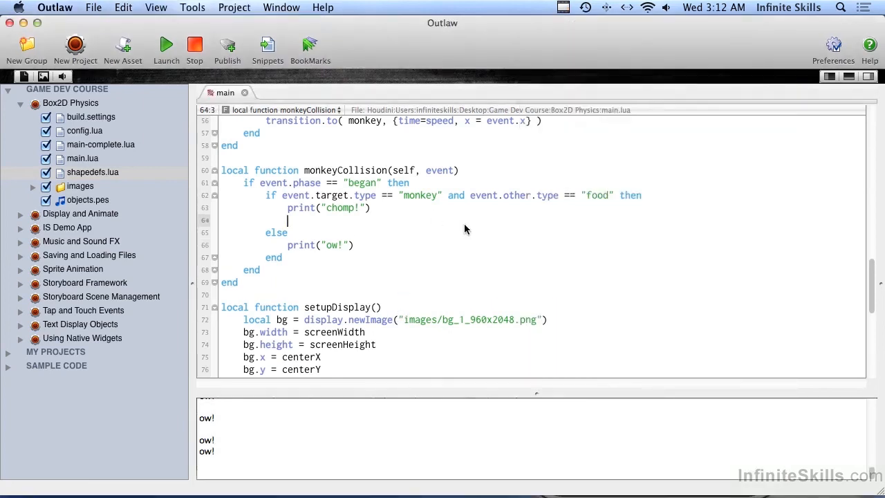
- Type '-- add to score' below the chomp print and '-- lose a life. :(' below the ow print
text(-- add)
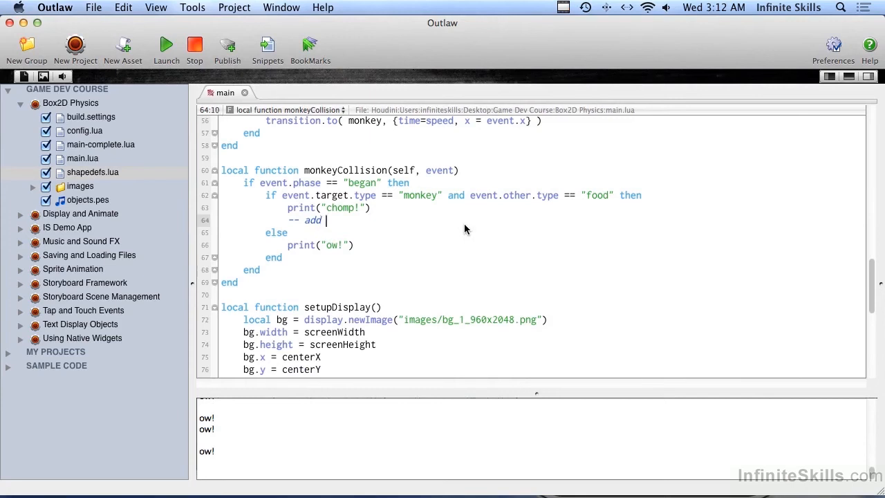
text(to score)
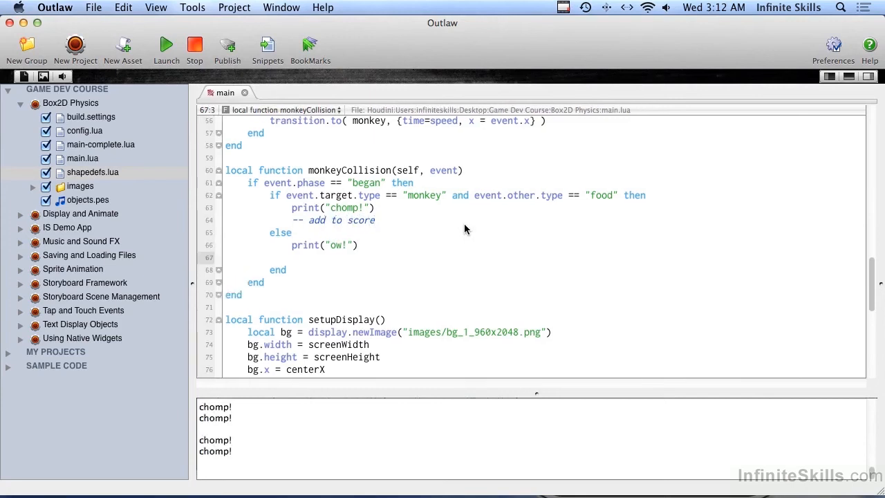
text(-- lose a l)
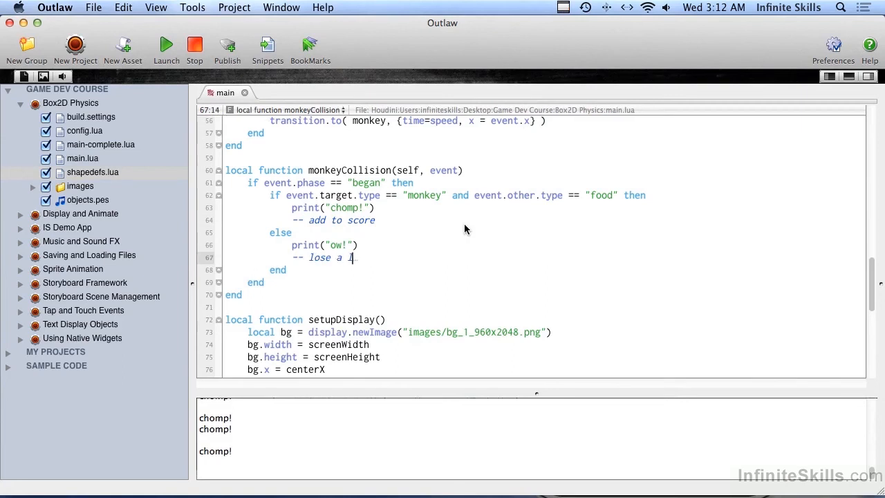
text(ife. :()
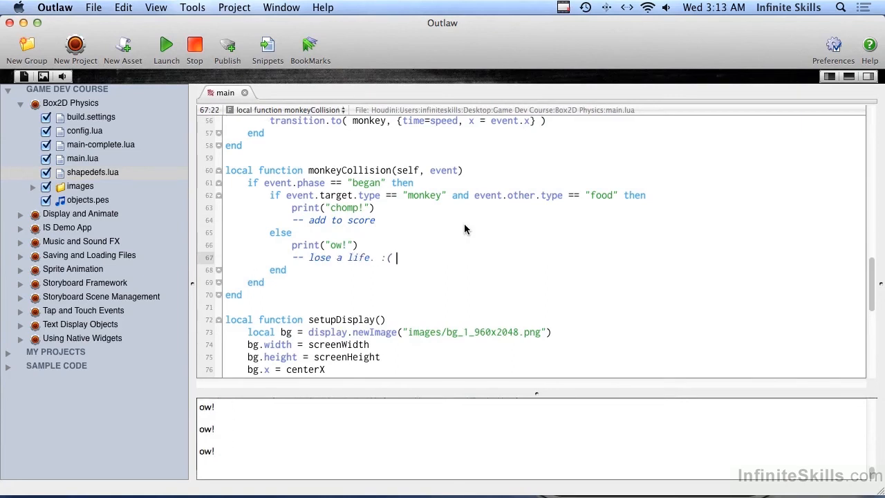
click(659, 477)
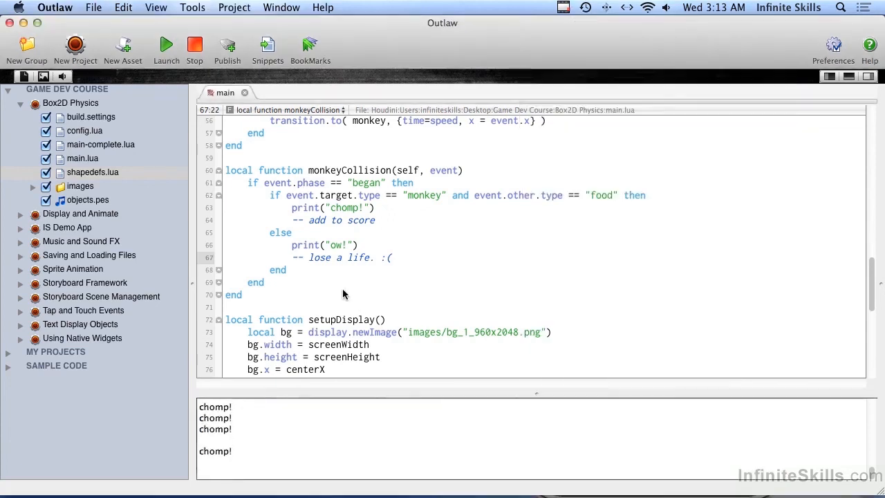
- Expand images and preview monkey_1, monkey_2, arms_up, dead, jump_right, push_left_1, push_right_1
click(32, 186)
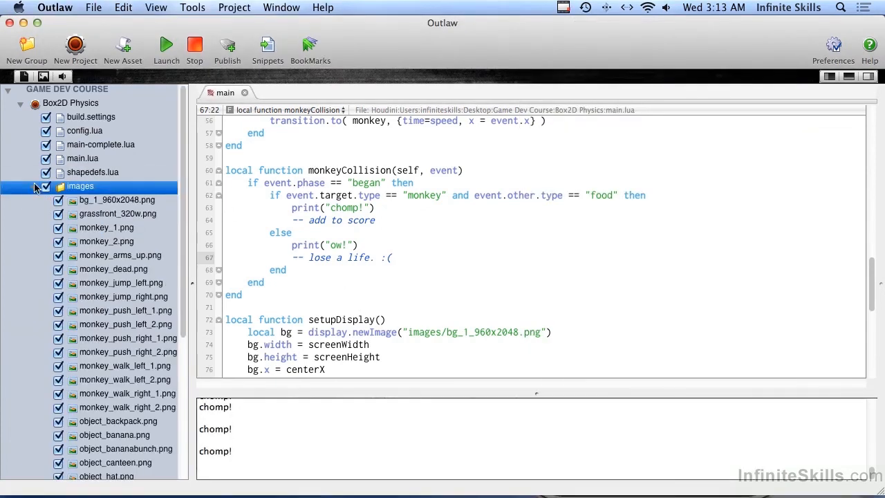
click(107, 228)
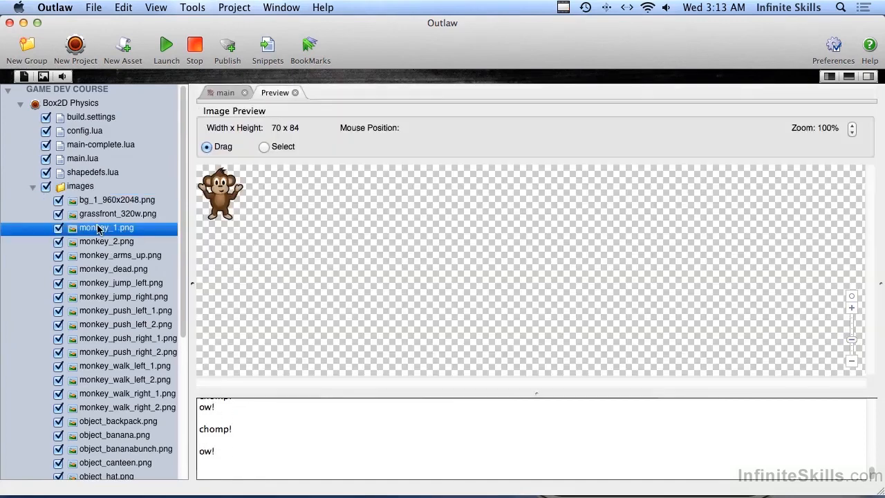
click(106, 241)
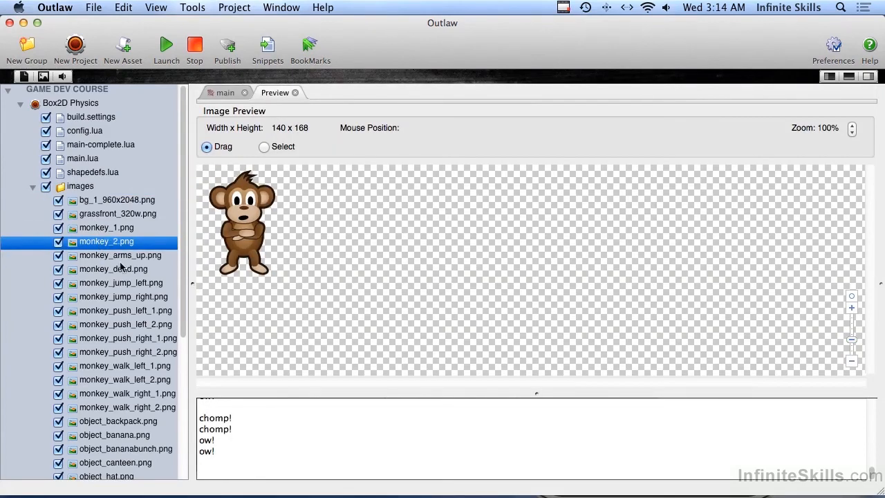
click(119, 255)
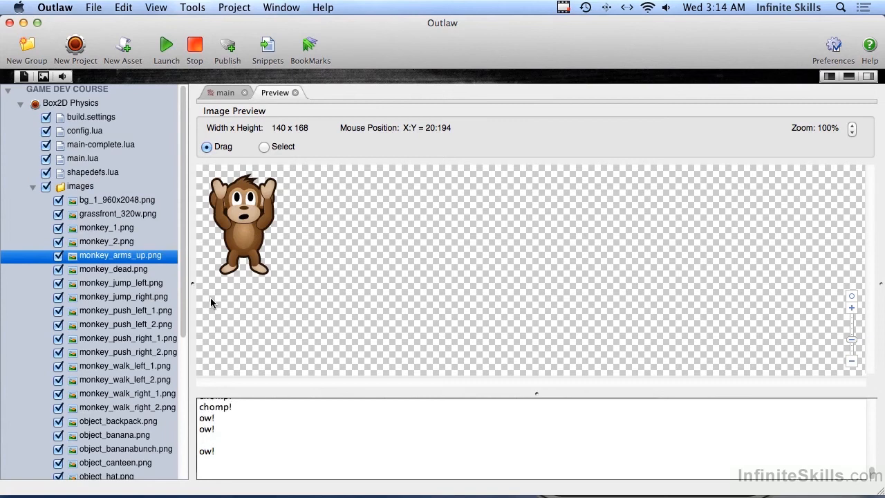
click(113, 269)
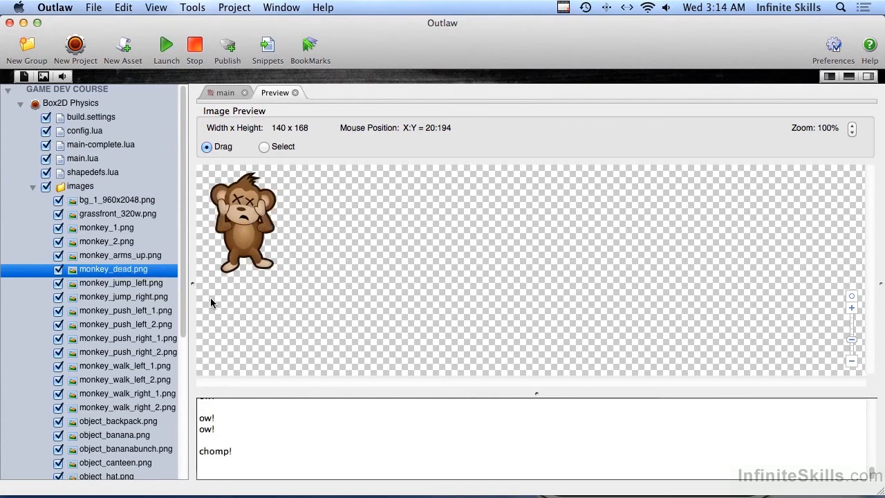
click(123, 297)
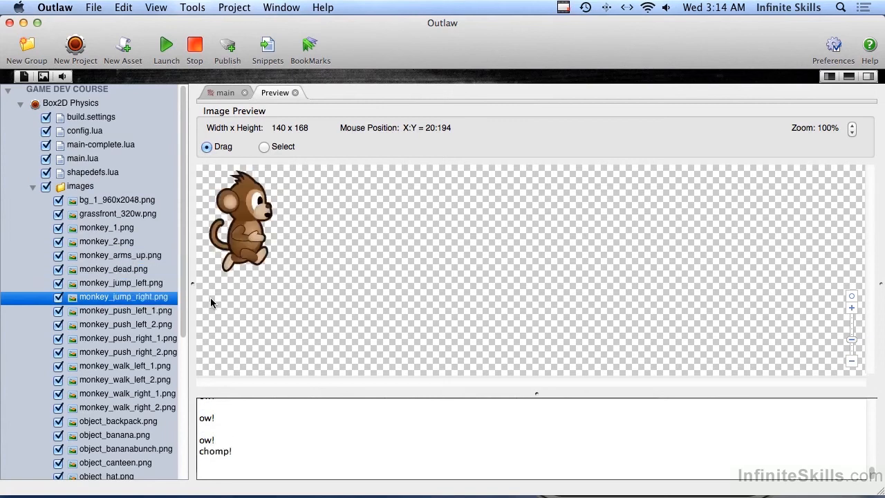
click(125, 310)
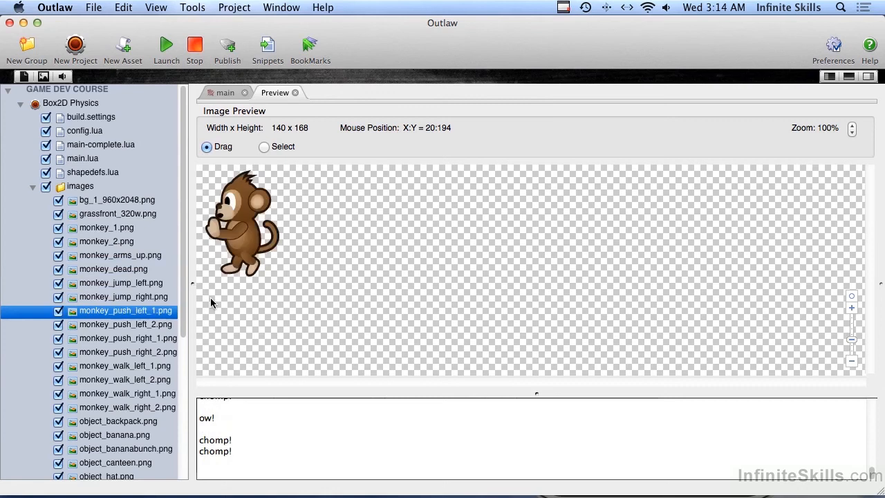
click(125, 339)
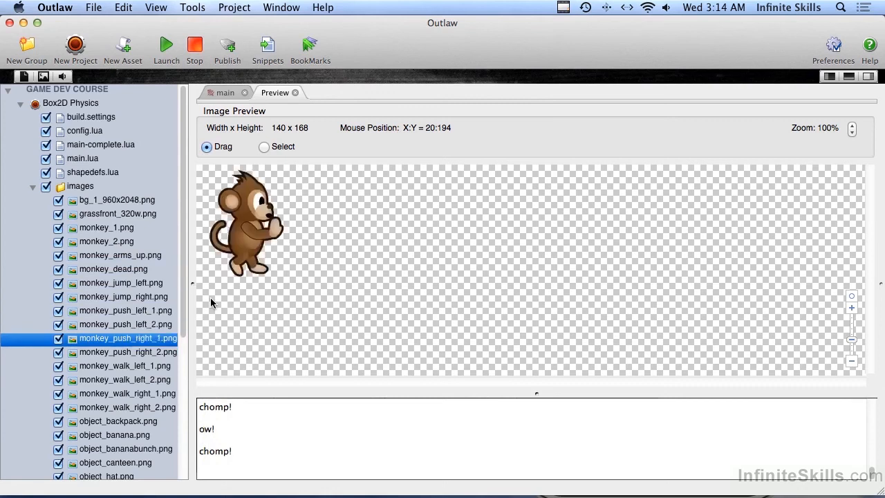
- Preview the walk_left, walk_right and push_right_2 sprites, then return to main.lua
click(123, 380)
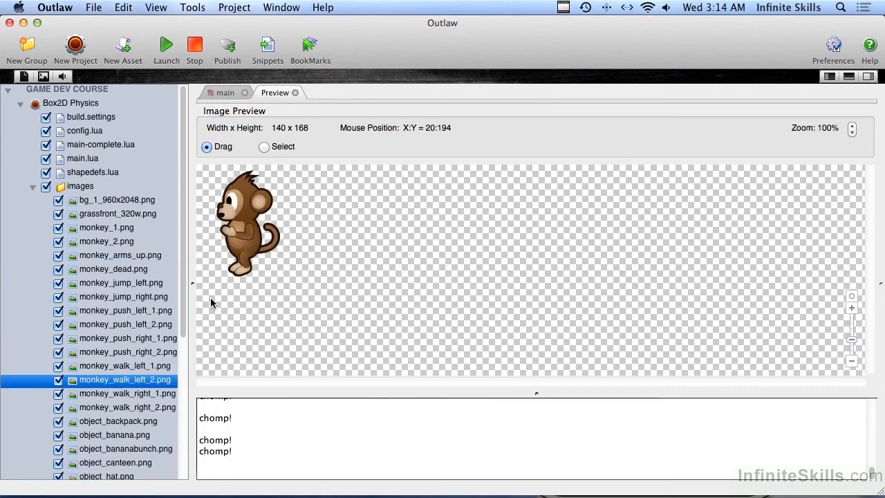
click(127, 407)
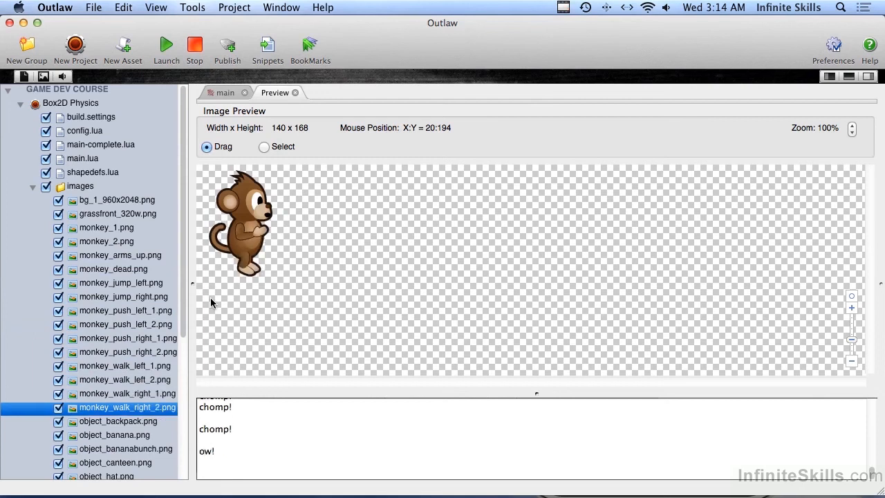
click(124, 365)
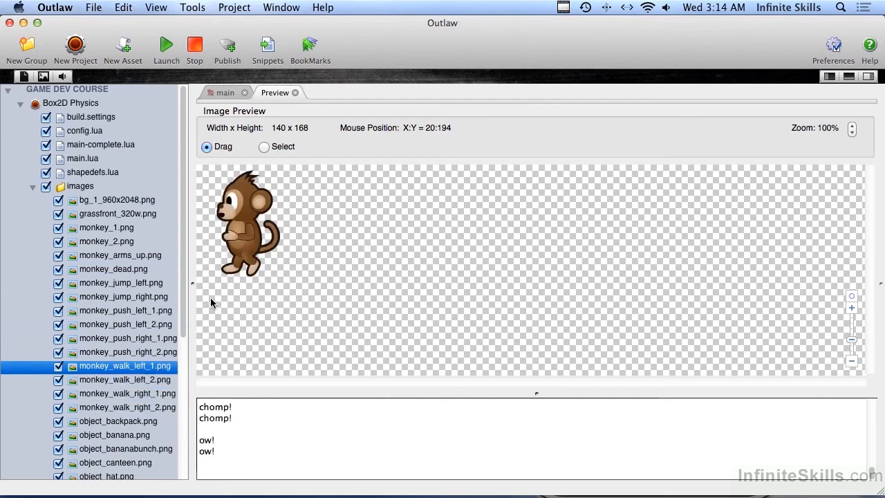
click(127, 352)
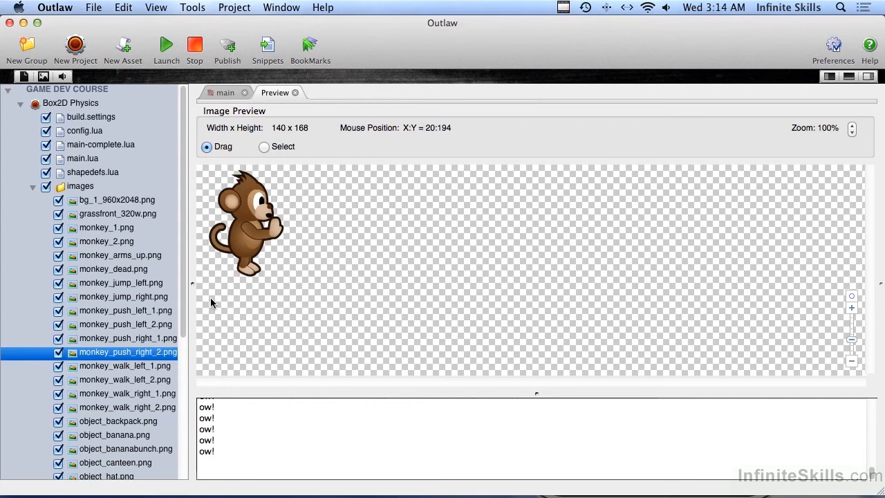
click(124, 365)
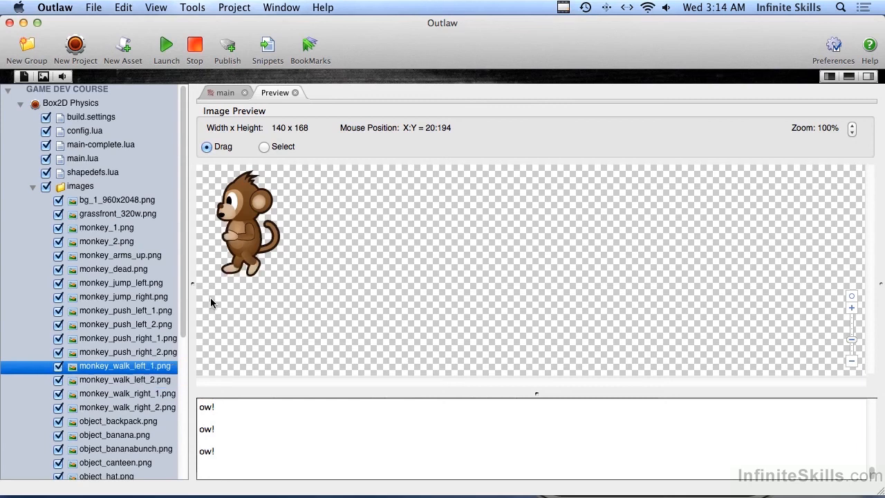
click(125, 380)
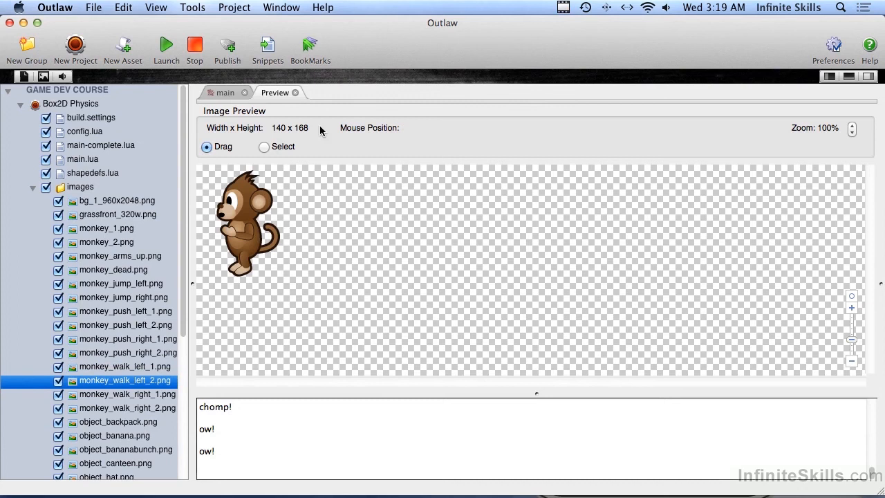
click(295, 93)
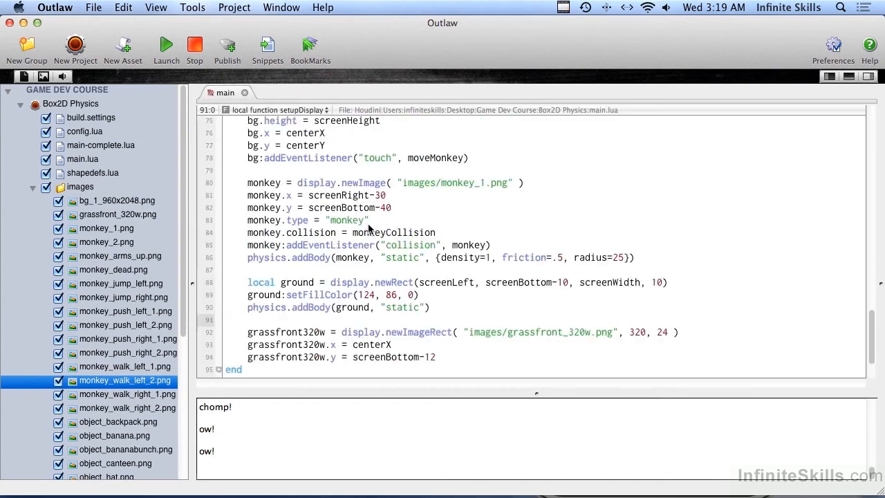
- Change local pileUp from true to false and scroll back to setupDisplay
scroll(up, 3)
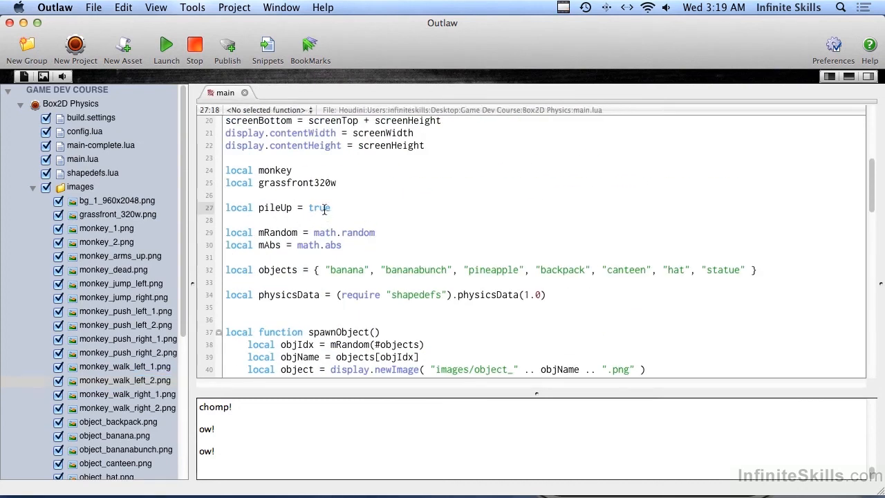
text(false)
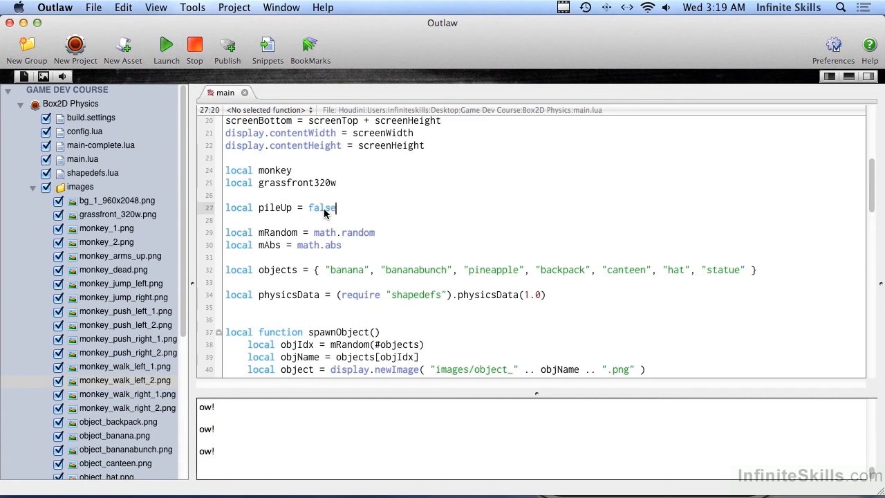
scroll(down, 3)
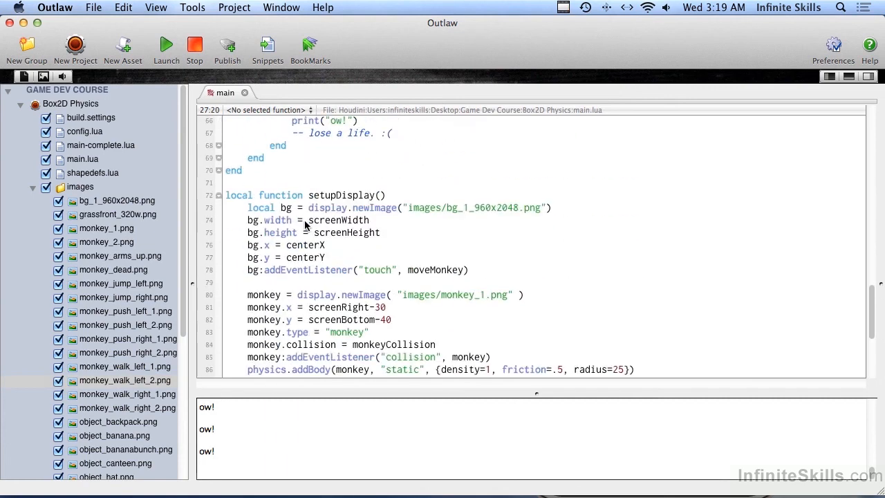
scroll(down, 3)
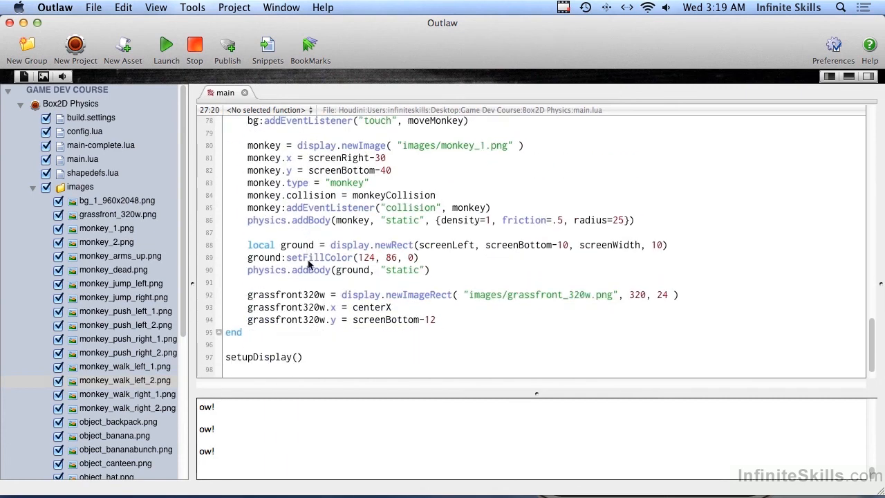
mouse_move(439, 269)
text(if pileUp then)
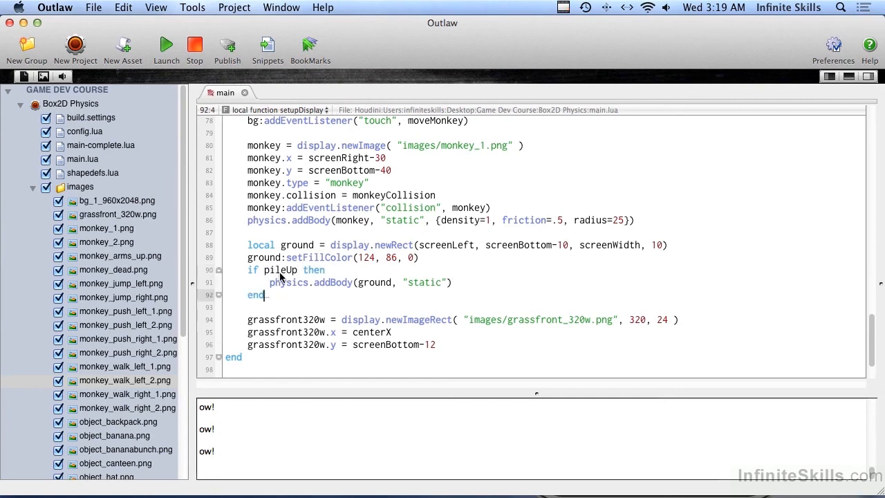
mouse_move(423, 289)
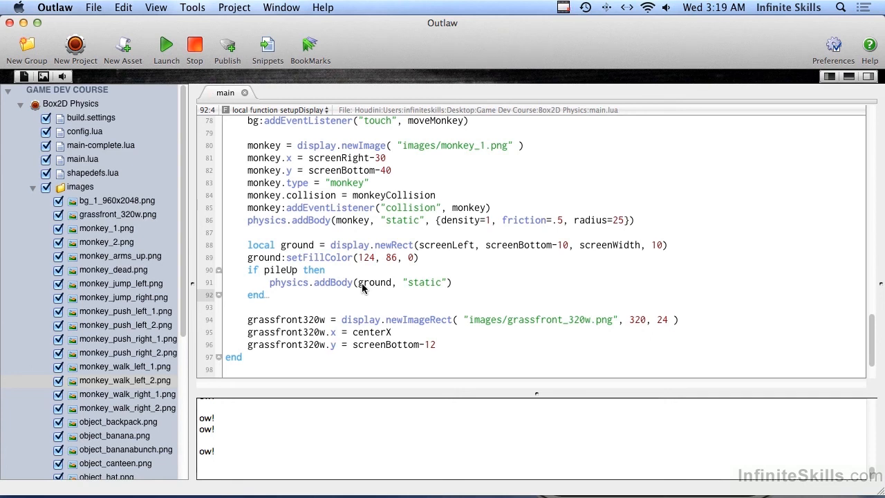
click(166, 45)
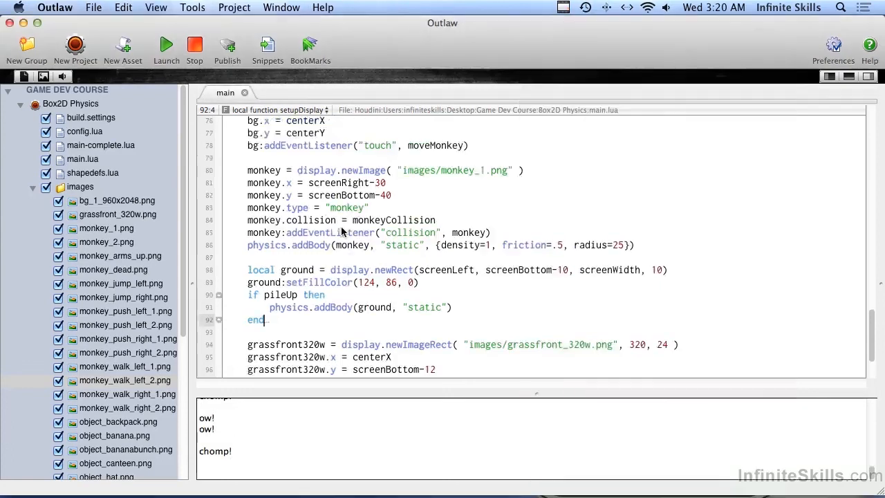
scroll(up, 3)
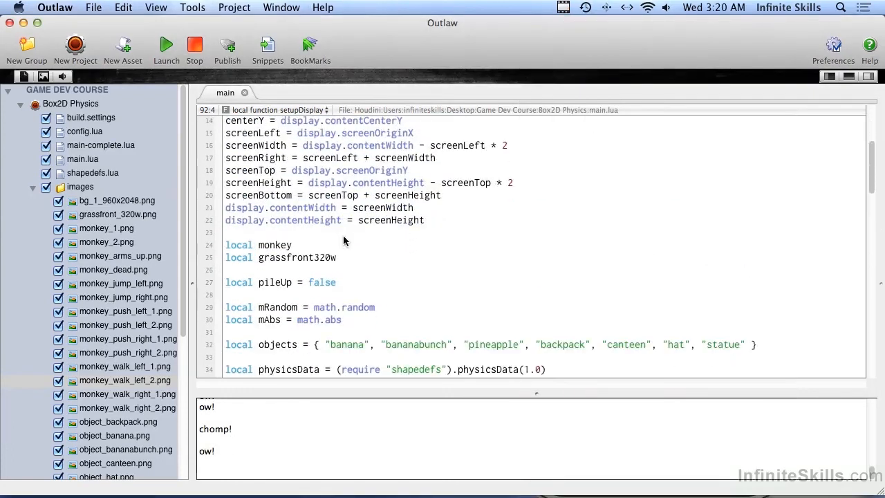
- Set pileUp back to true and launch the game in Corona Simulator
text(tr)
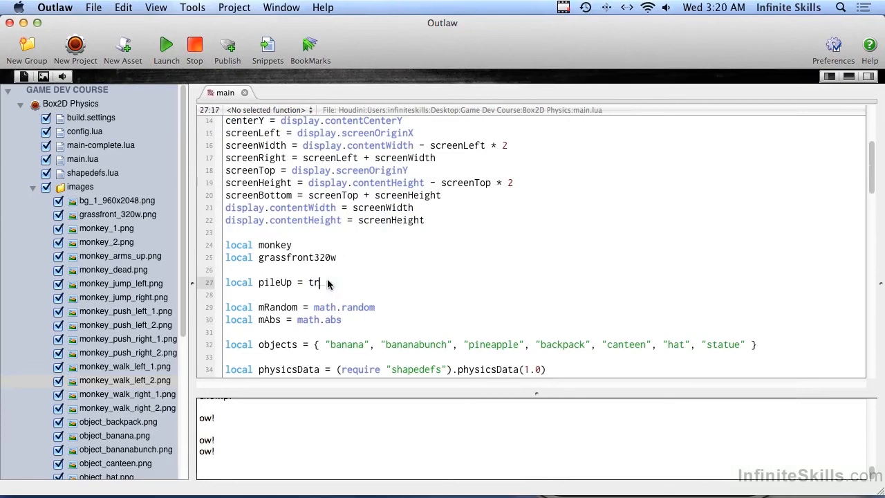
text(ue)
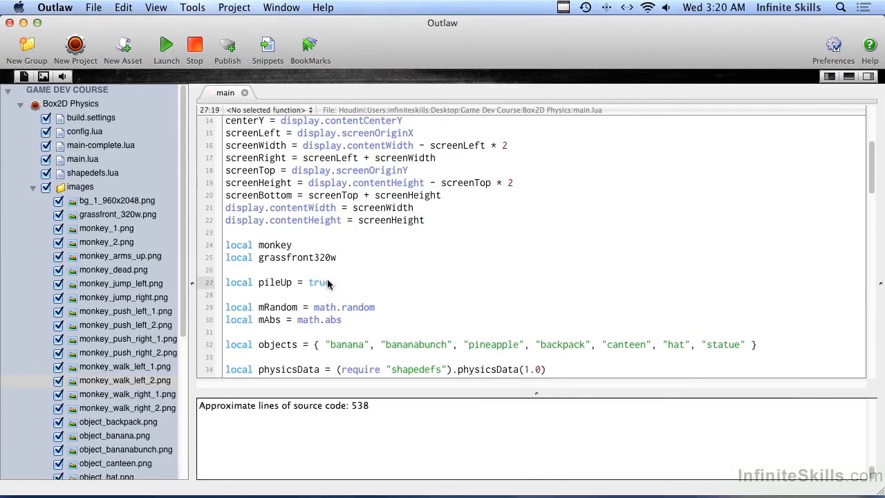
click(166, 43)
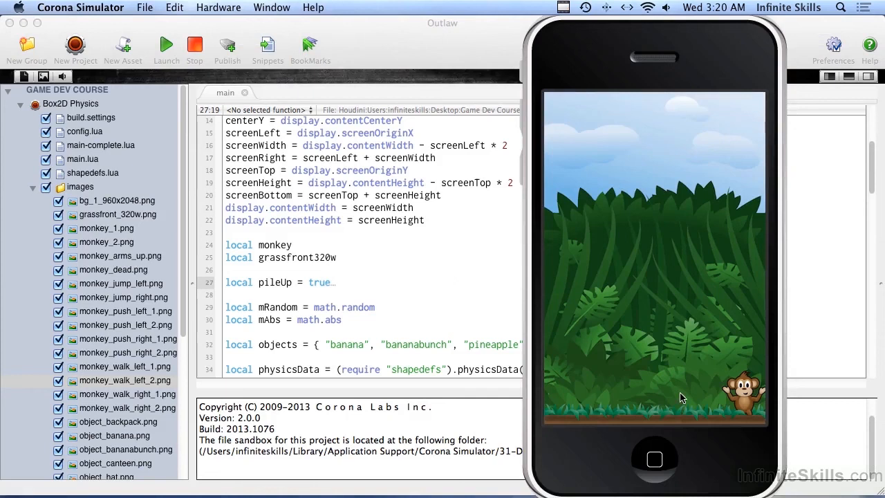